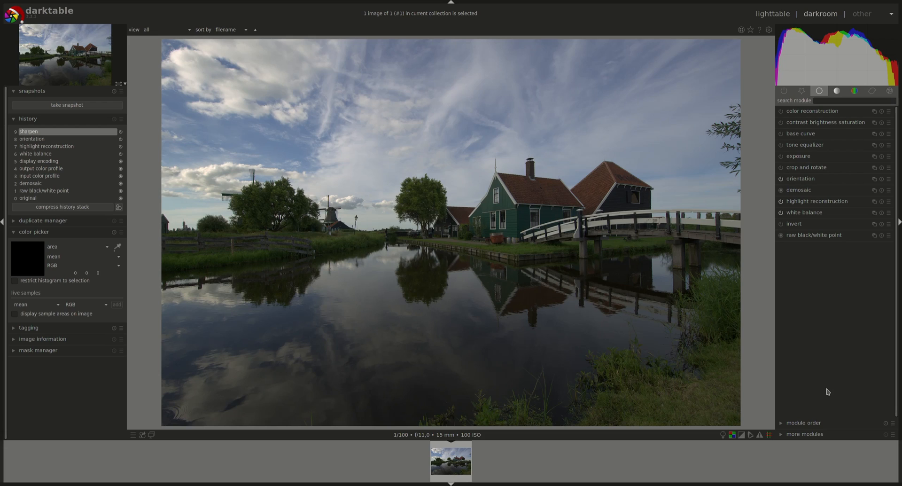
mouse_move(821, 117)
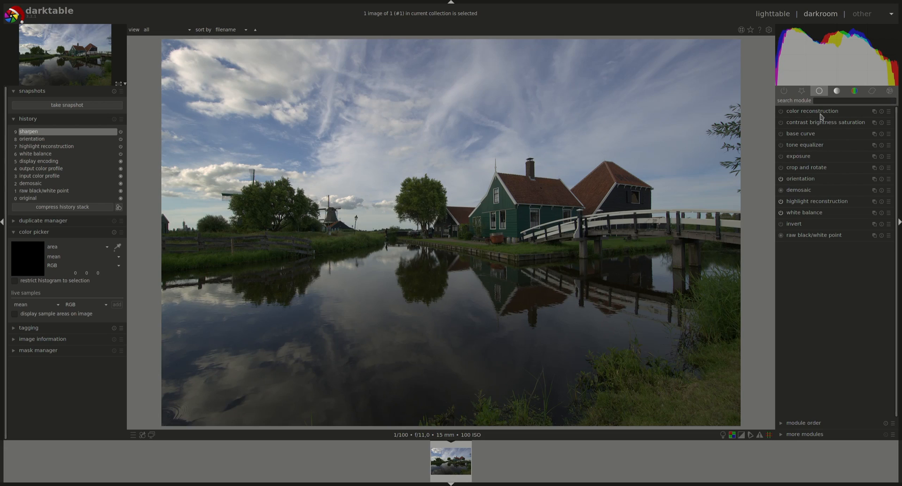
mouse_move(806, 248)
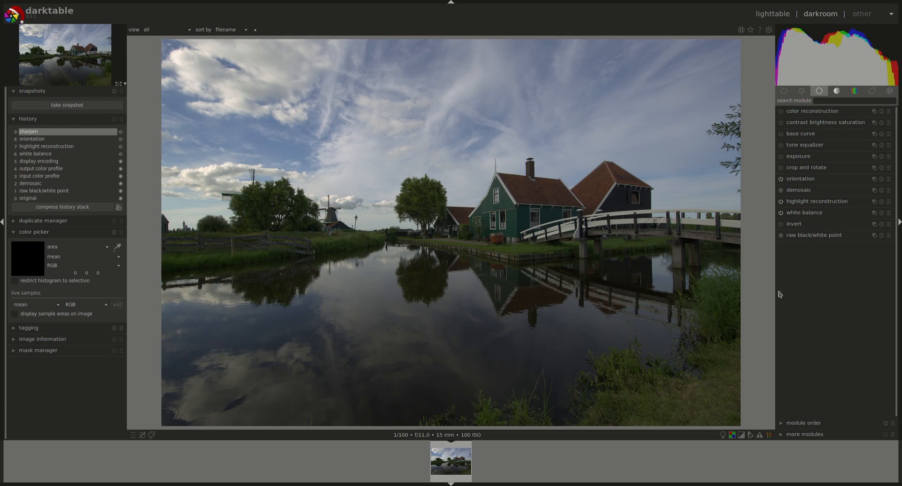
mouse_move(800, 215)
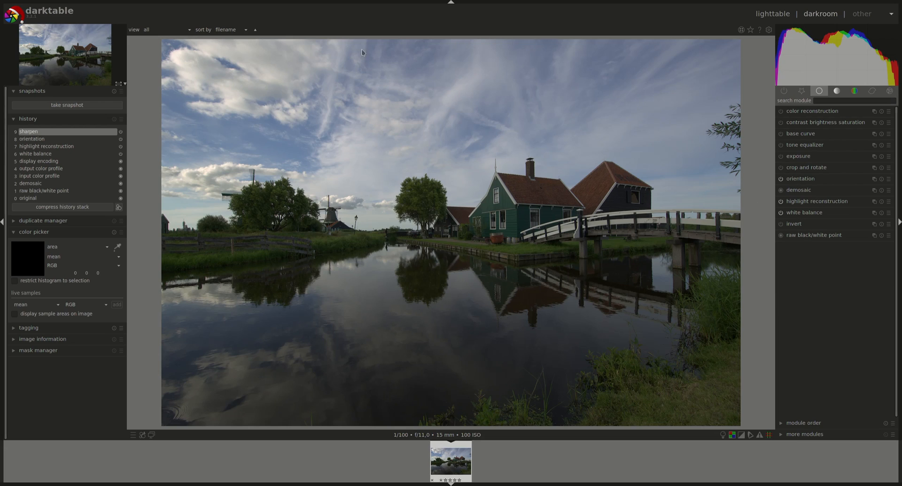
mouse_move(637, 329)
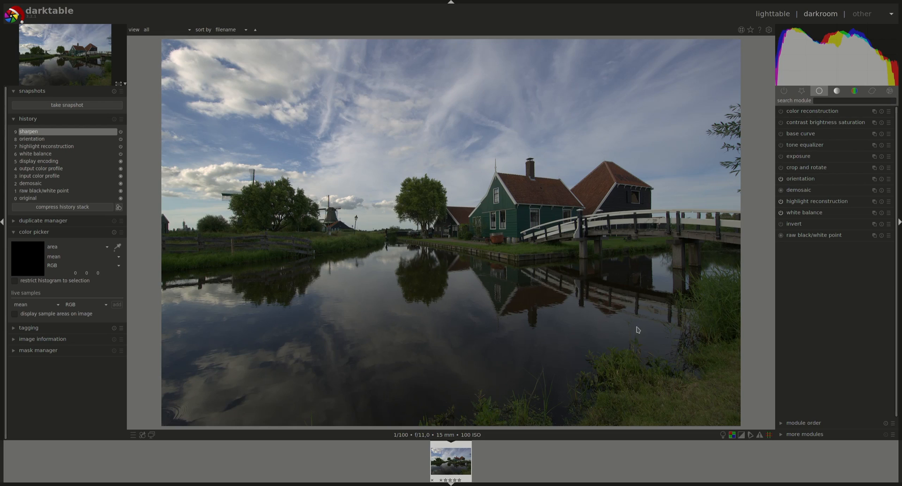
mouse_move(228, 62)
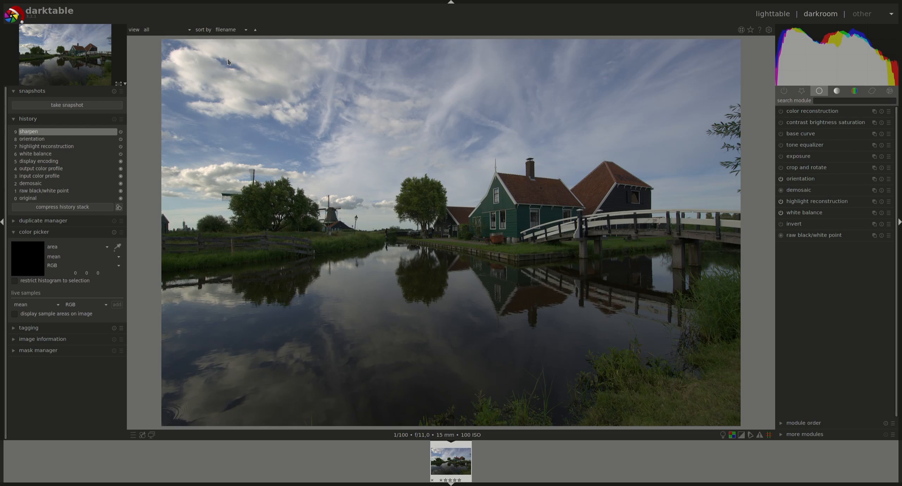
mouse_move(463, 330)
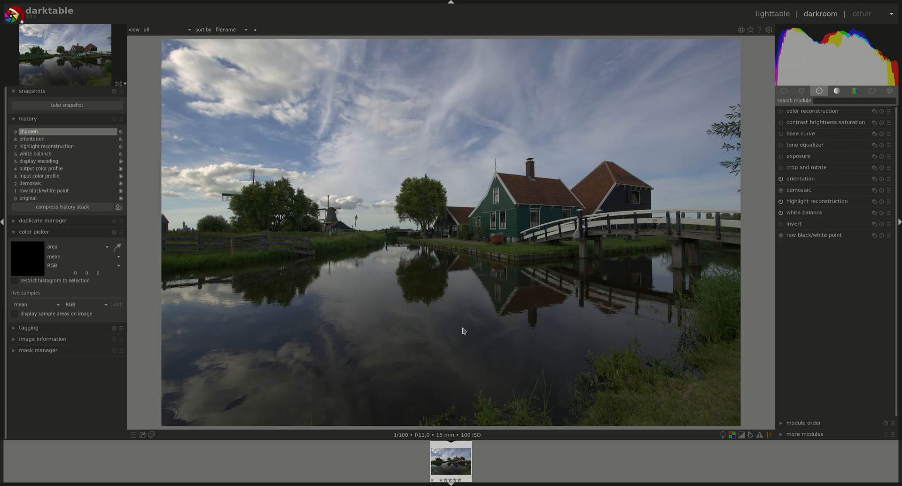
mouse_move(809, 215)
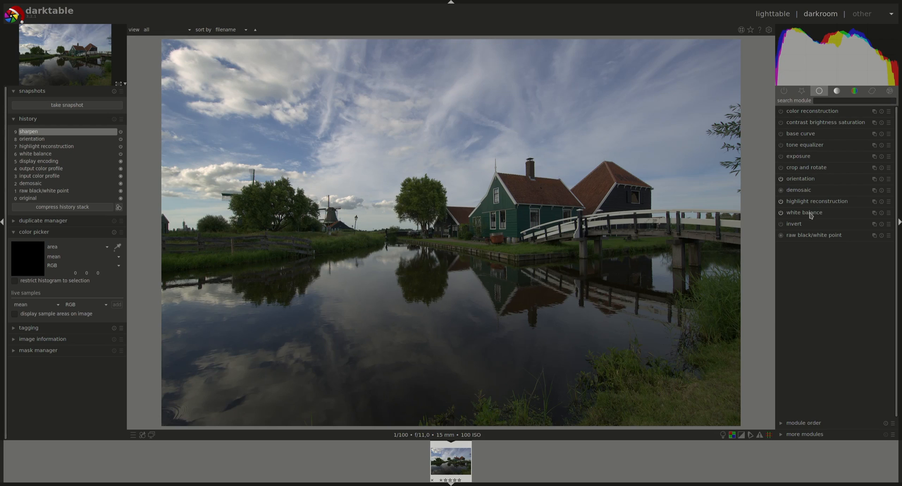
Step: Apply the cloudy white balance preset and compare it against the earlier history entry
click(804, 212)
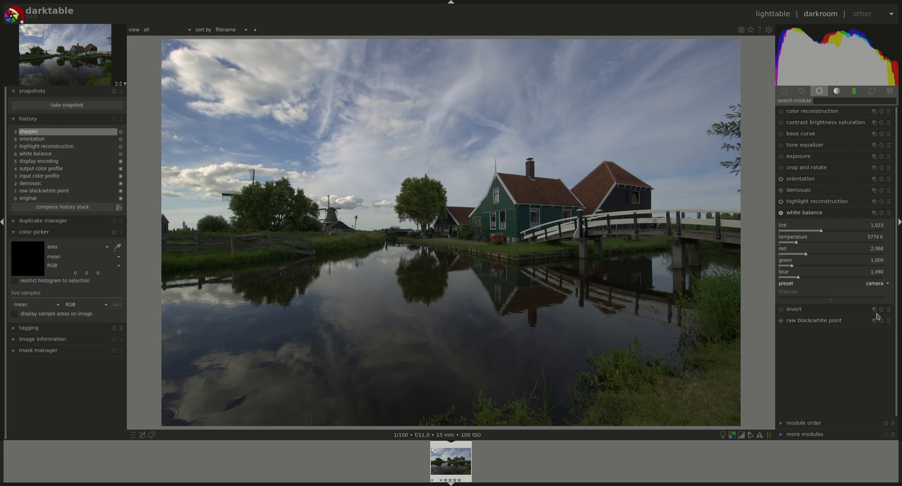
click(875, 283)
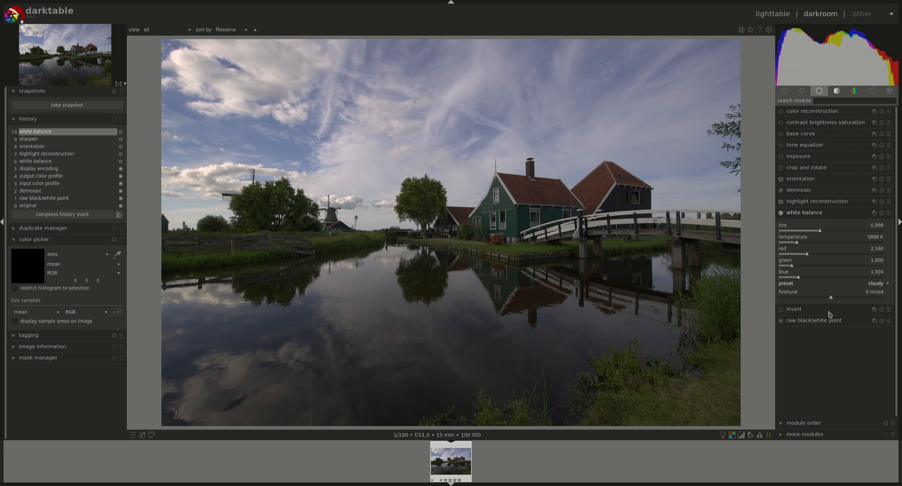
click(781, 212)
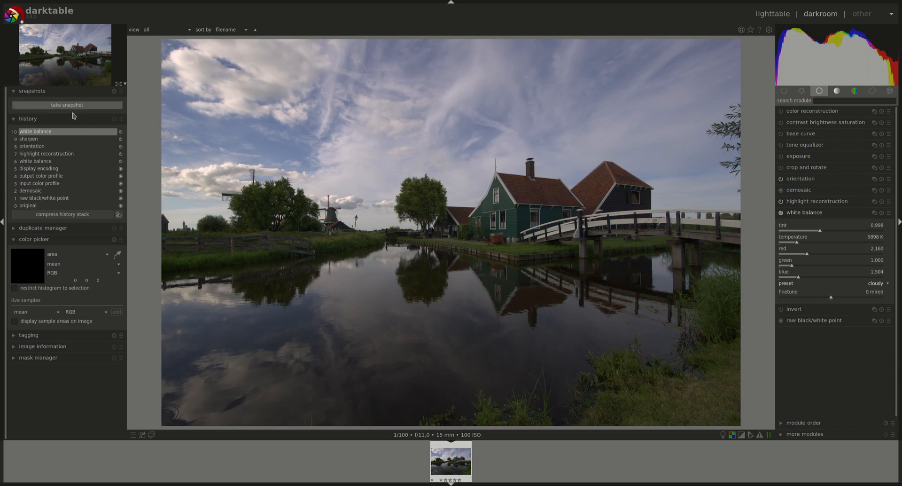
click(874, 282)
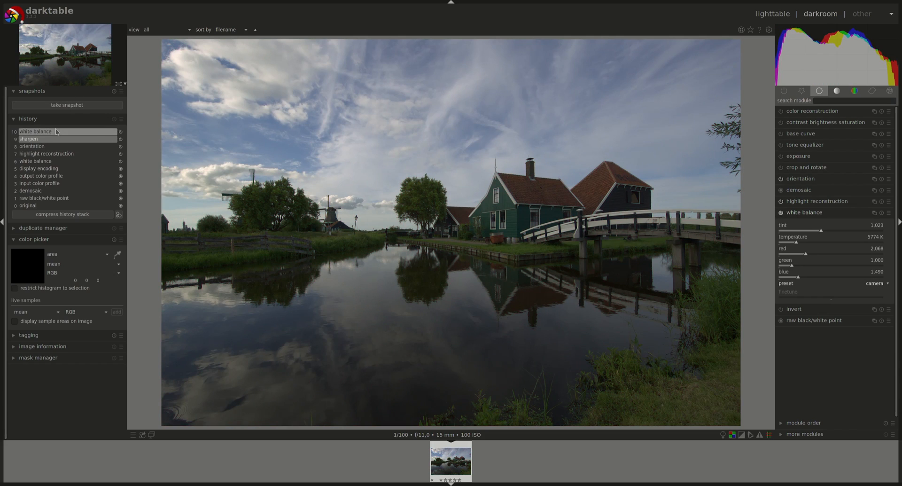
click(28, 138)
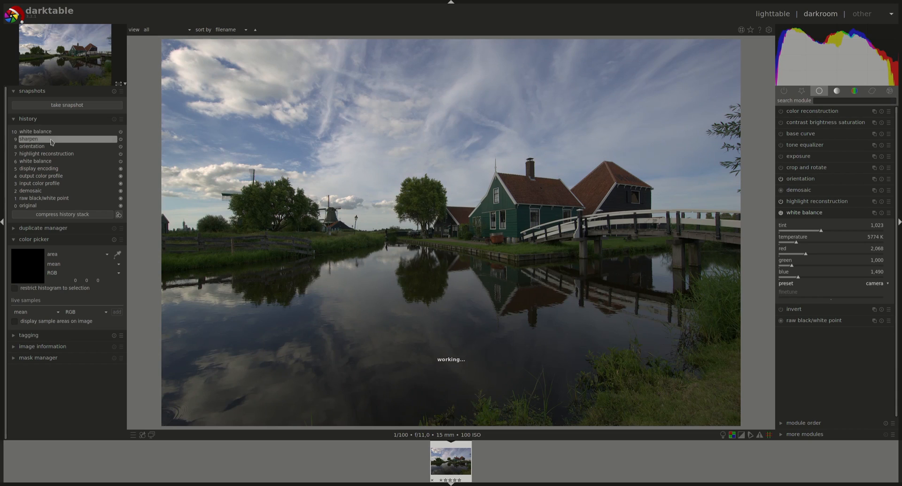
click(875, 283)
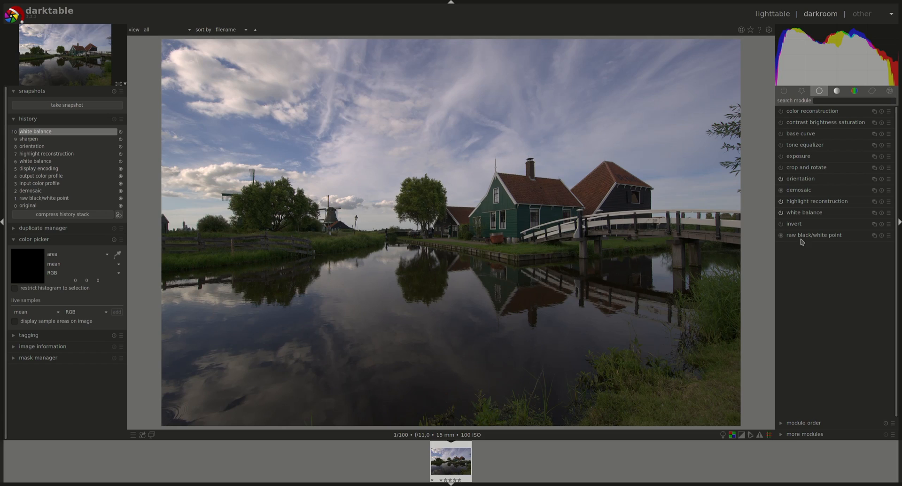
click(798, 189)
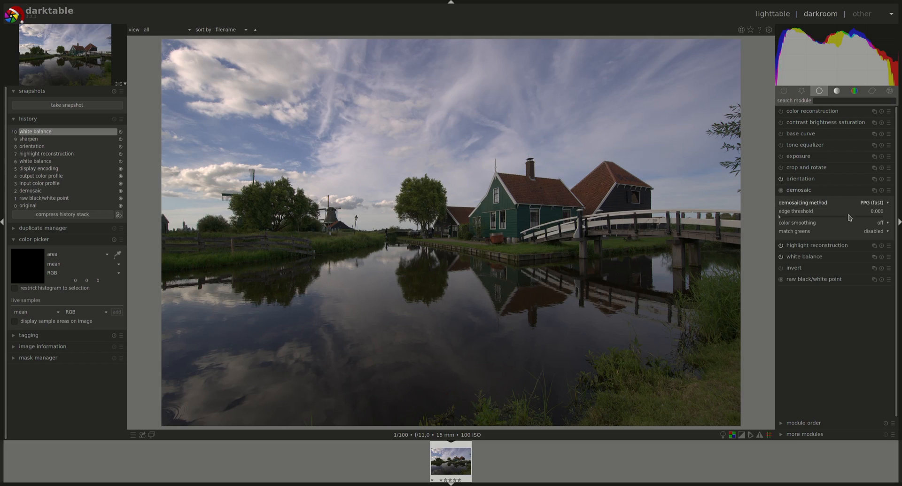
click(872, 202)
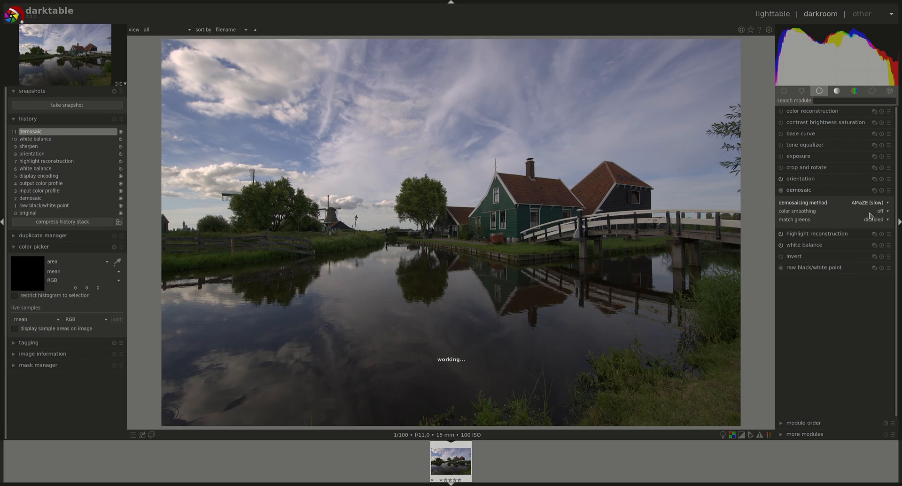
click(798, 189)
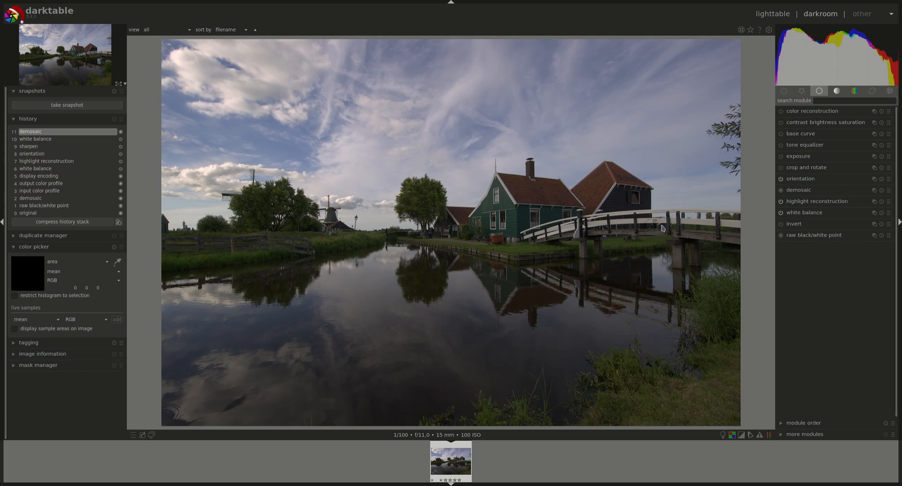
click(806, 167)
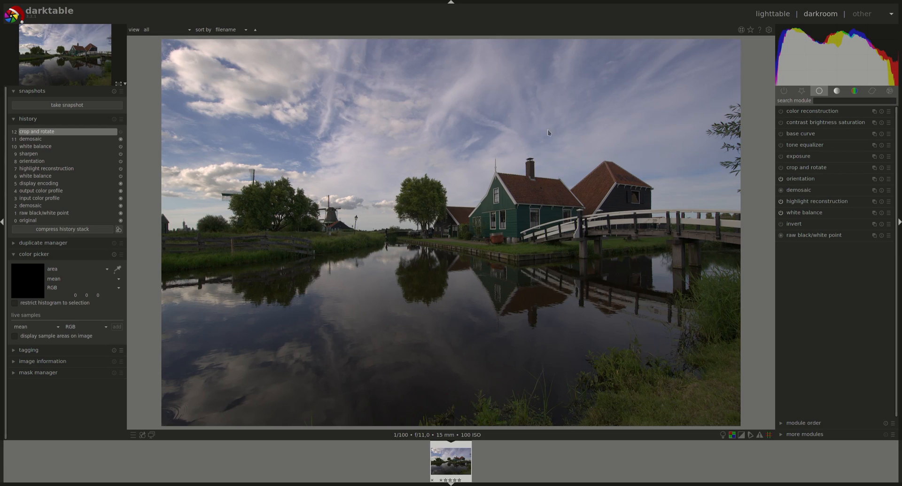
mouse_move(212, 274)
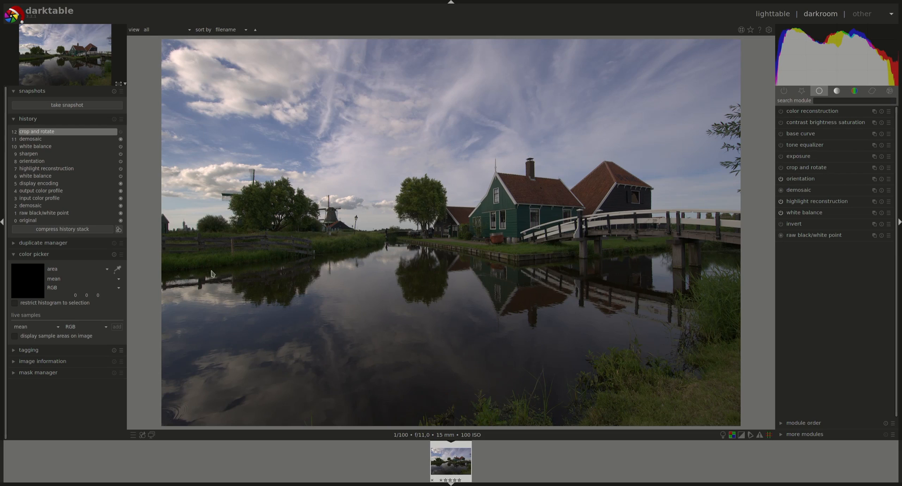
mouse_move(747, 103)
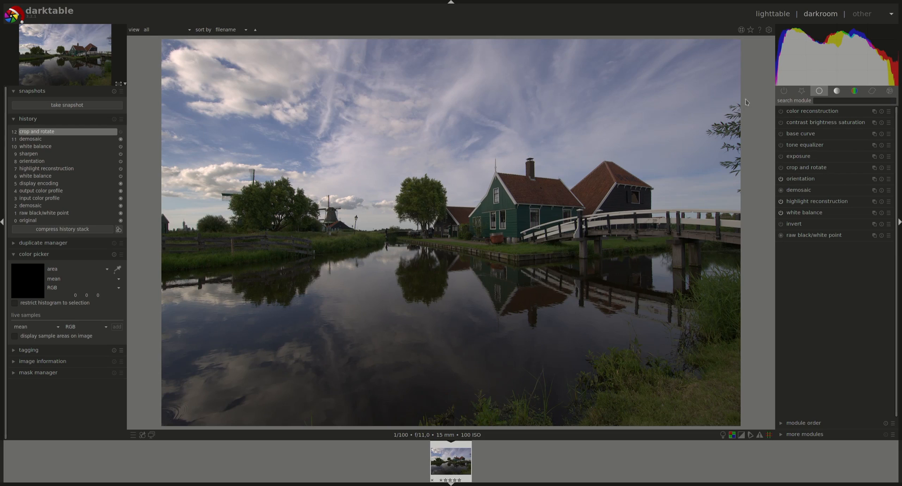
mouse_move(139, 169)
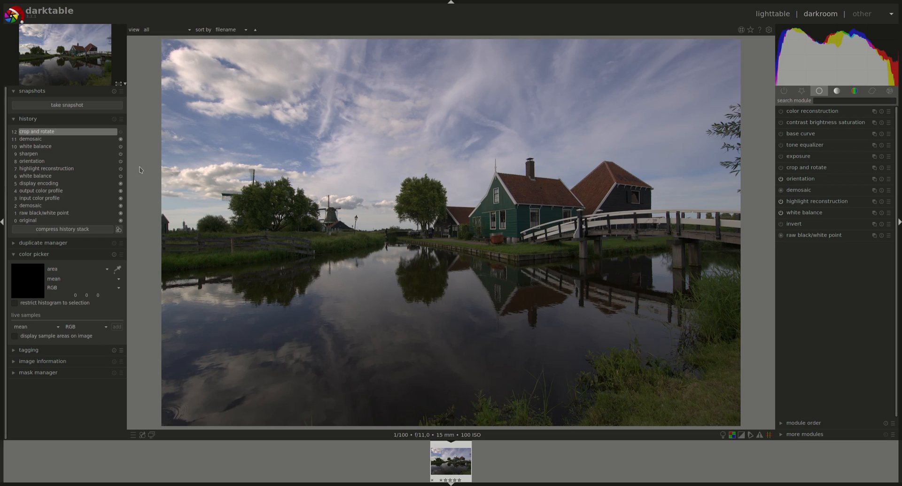
mouse_move(175, 252)
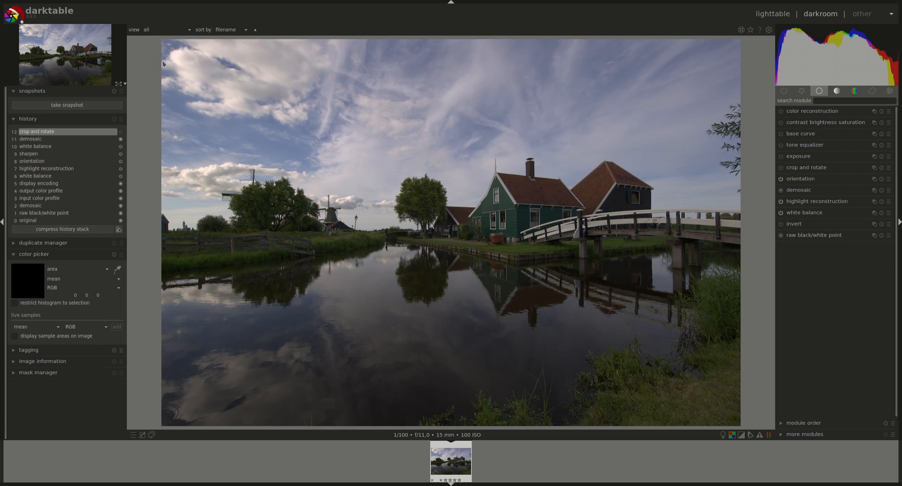
mouse_move(162, 48)
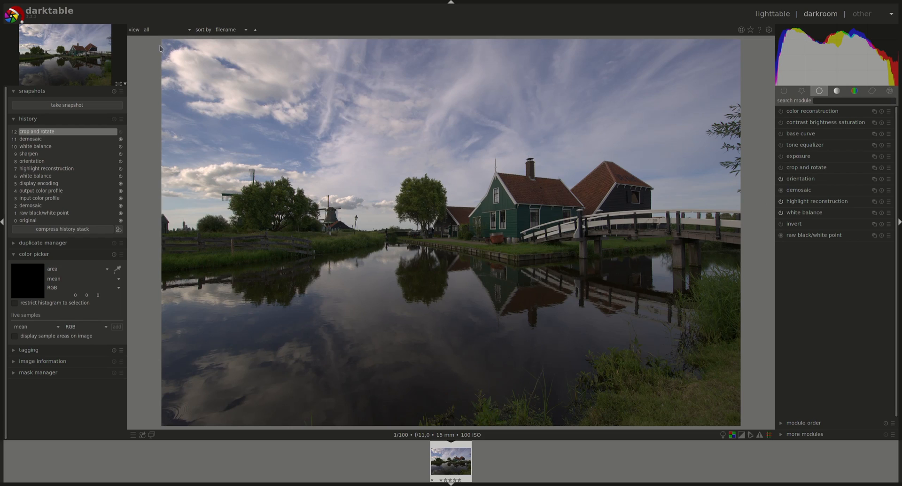
mouse_move(198, 44)
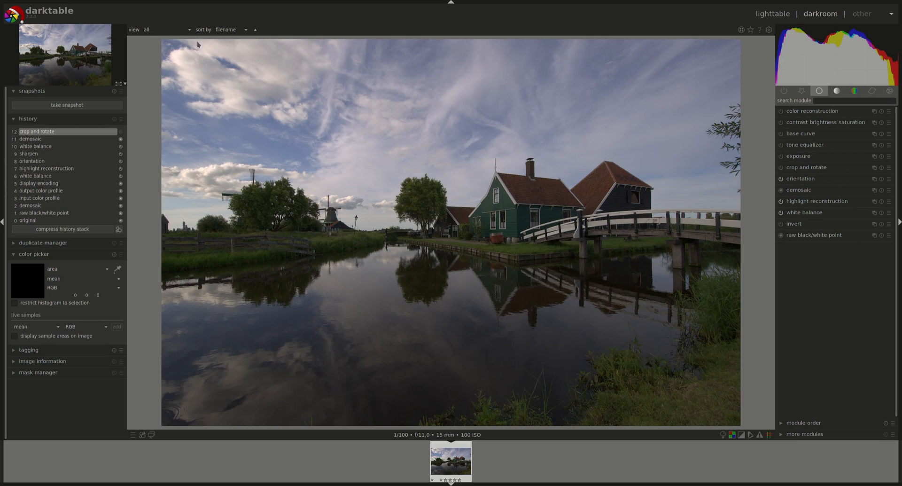
mouse_move(245, 117)
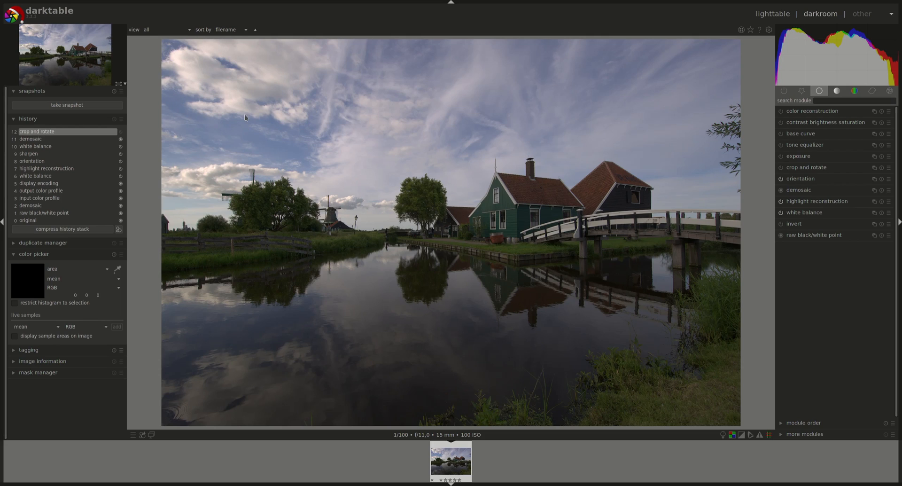
mouse_move(248, 119)
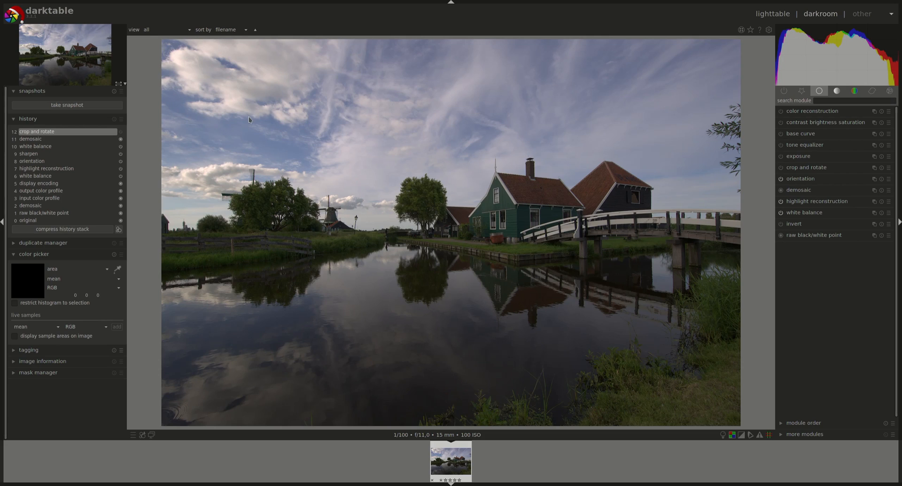
mouse_move(195, 85)
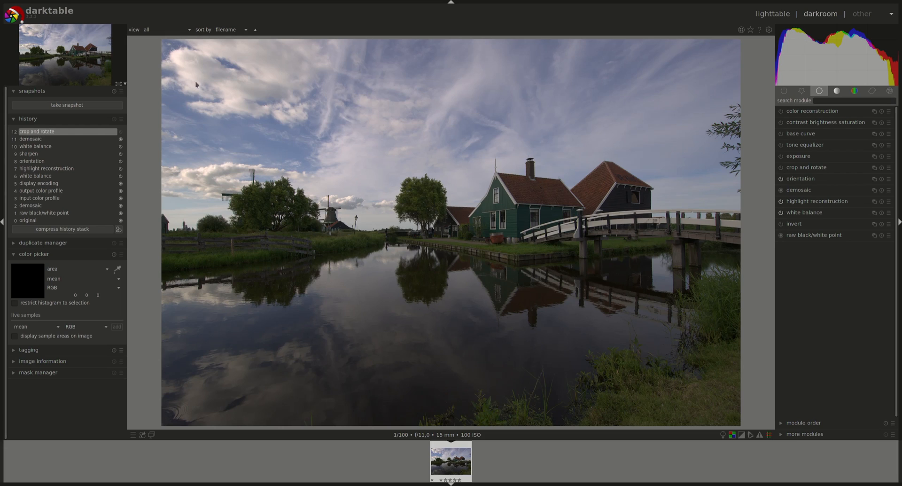
mouse_move(579, 168)
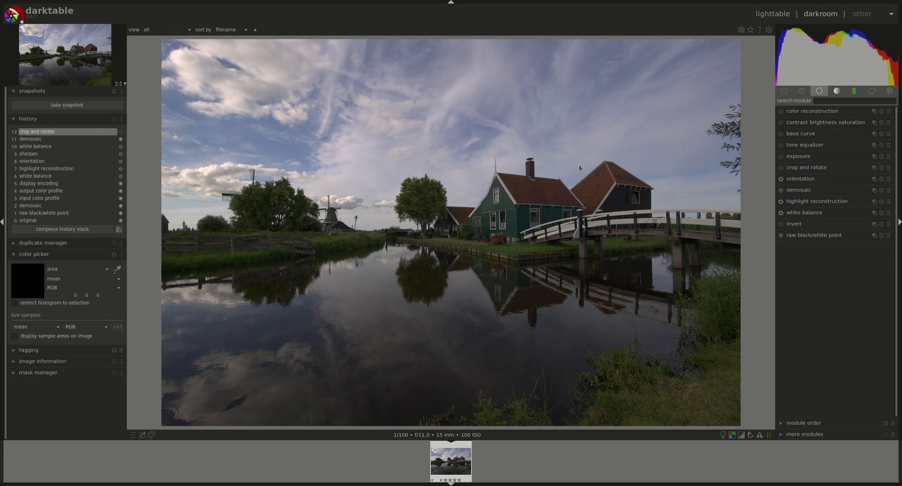
mouse_move(198, 174)
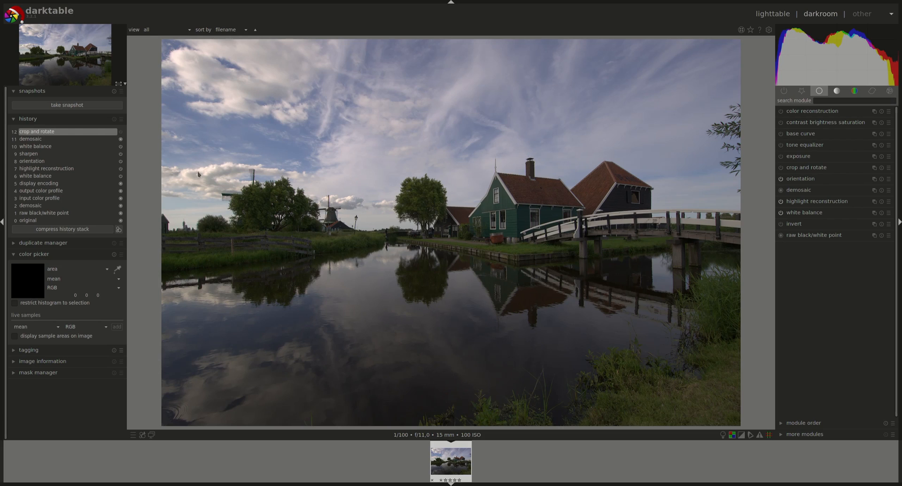
mouse_move(648, 227)
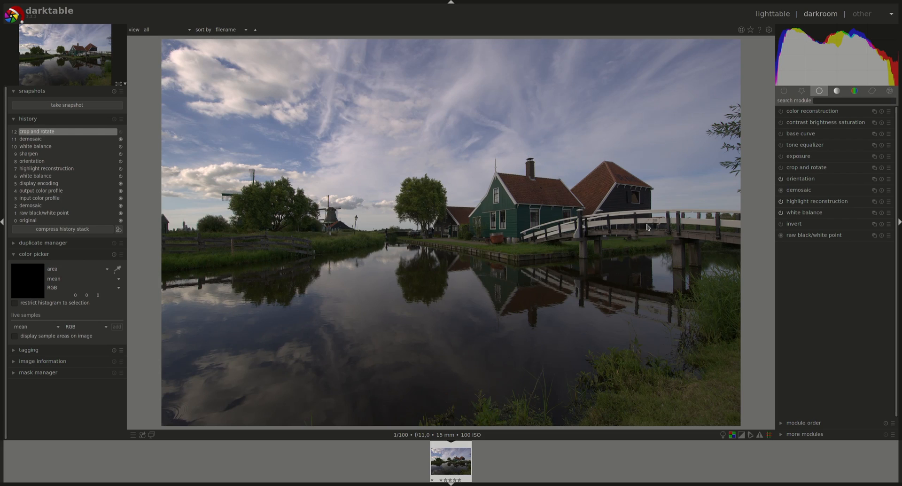
mouse_move(214, 139)
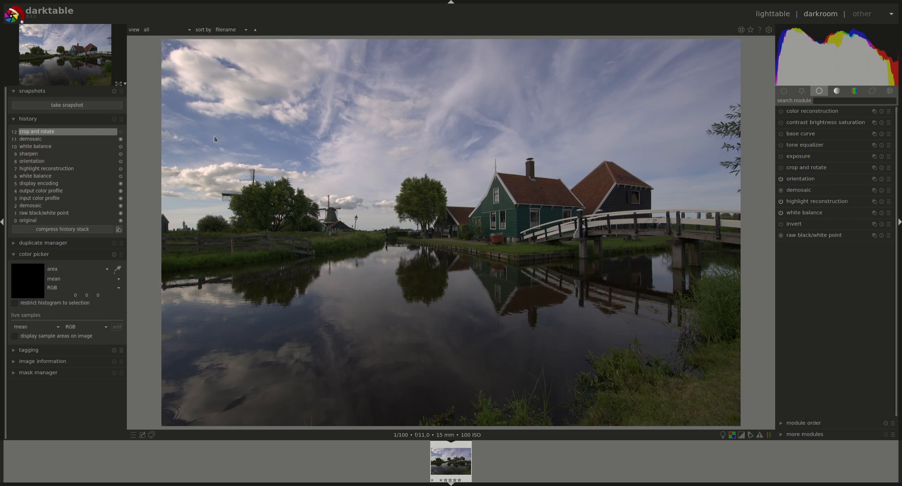
Step: In crop and rotate, set aspect to 16:9 HDTV and guides to rules of thirds
click(806, 167)
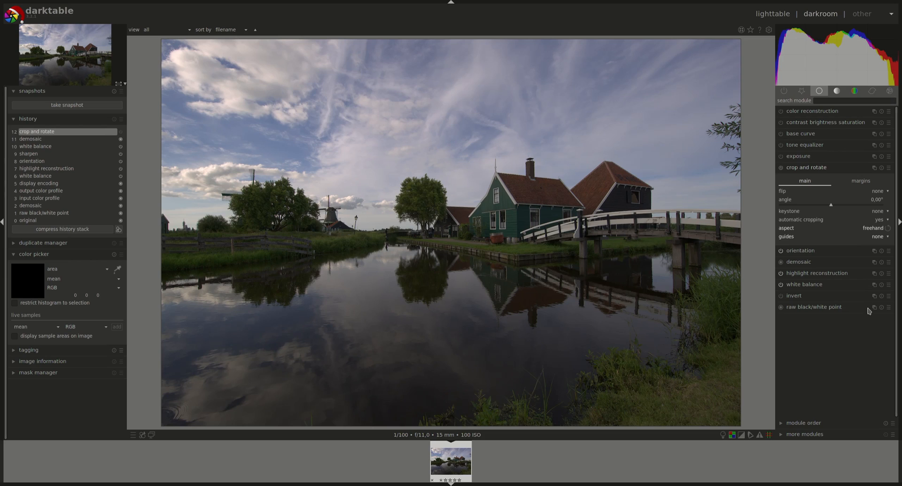
mouse_move(861, 334)
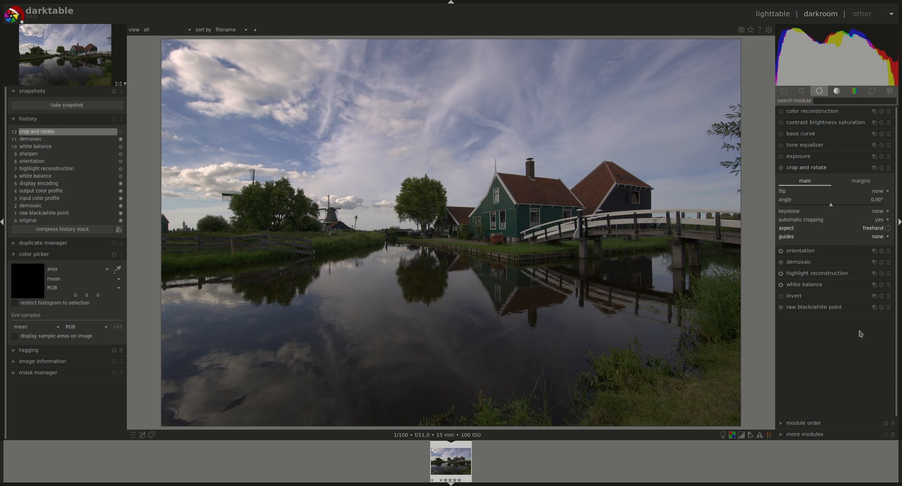
click(872, 227)
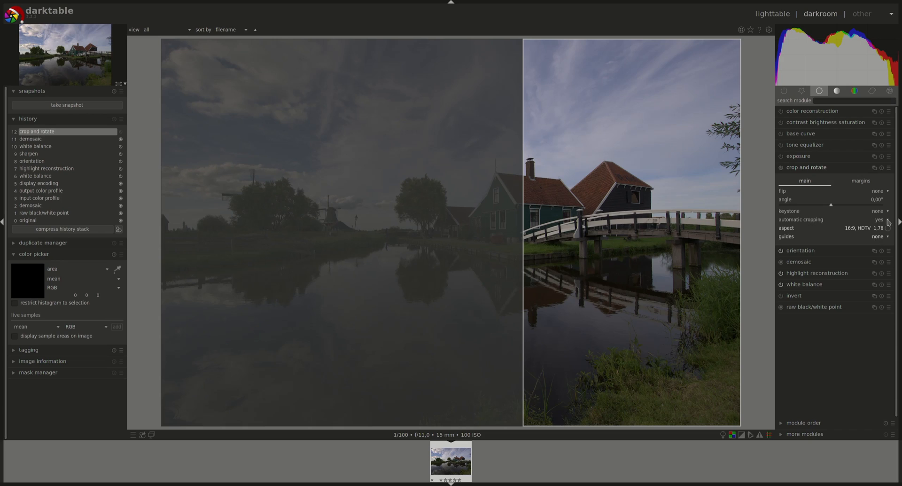
mouse_move(884, 224)
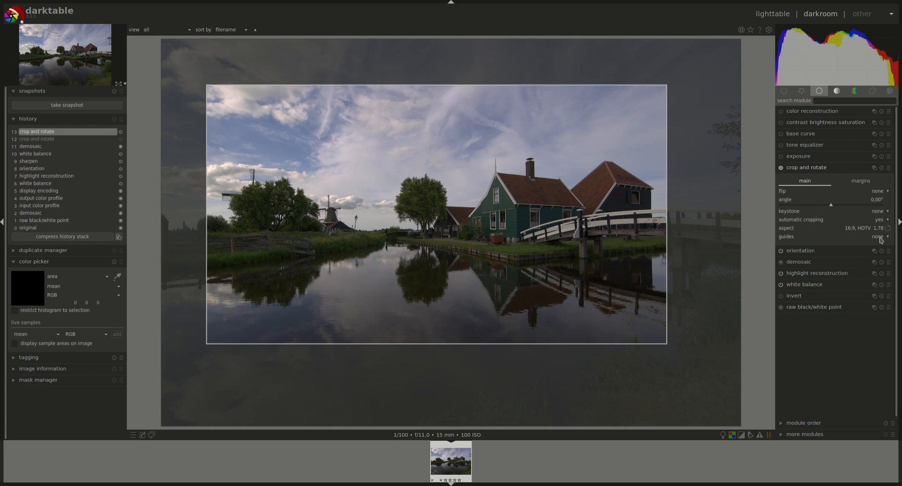
click(877, 236)
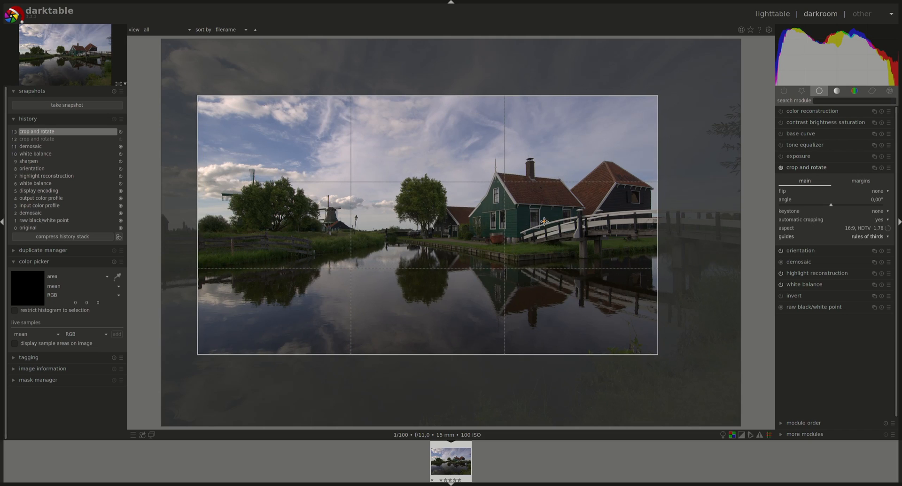
mouse_move(659, 358)
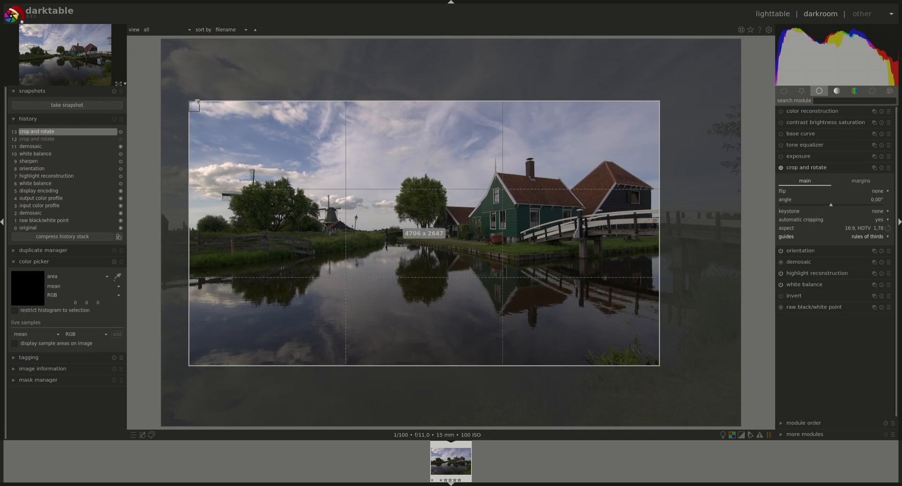
Step: Drag the crop frame's top-left corner outward to frame the houses and bridge
drag(195, 104, 202, 105)
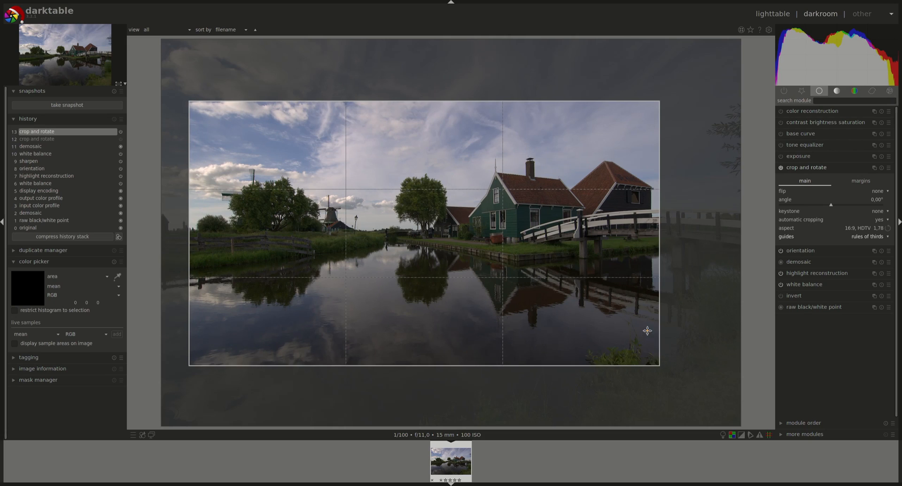
mouse_move(701, 303)
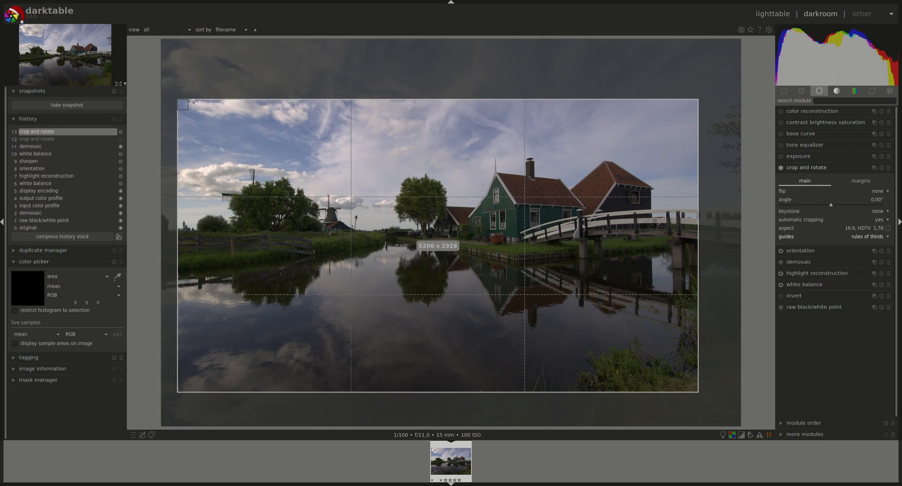
drag(181, 104, 179, 102)
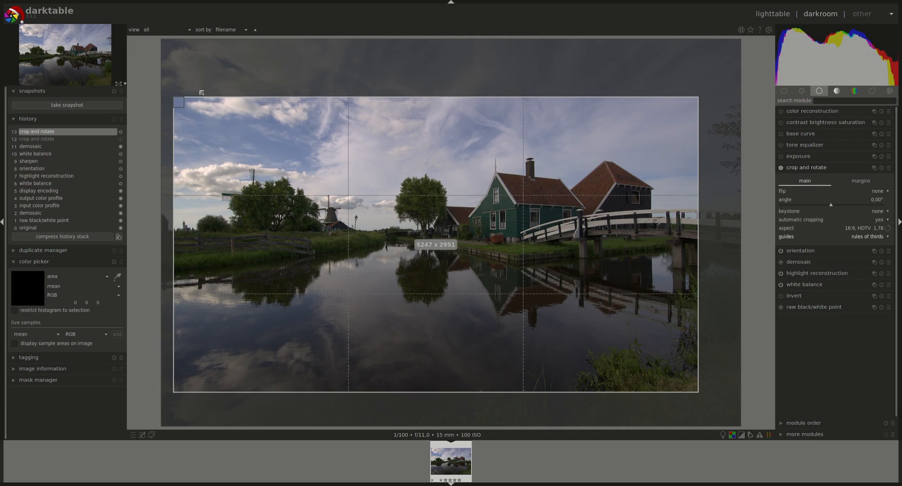
drag(179, 102, 193, 109)
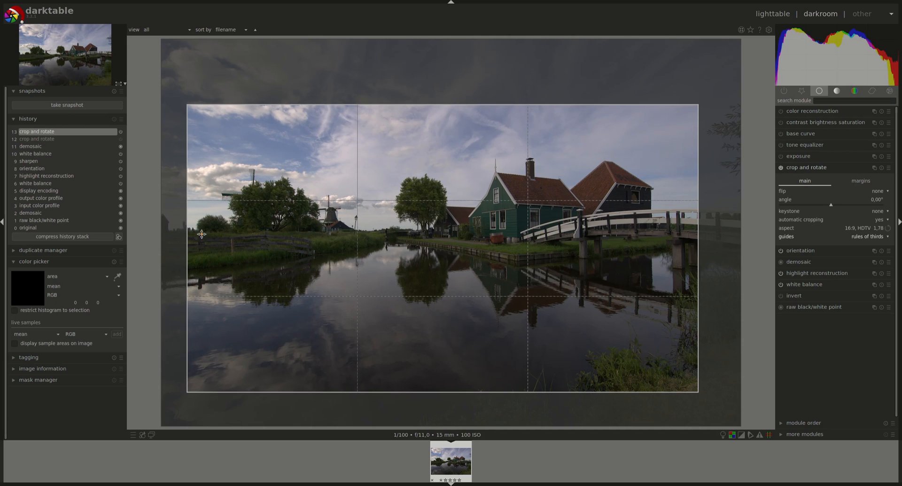
mouse_move(237, 245)
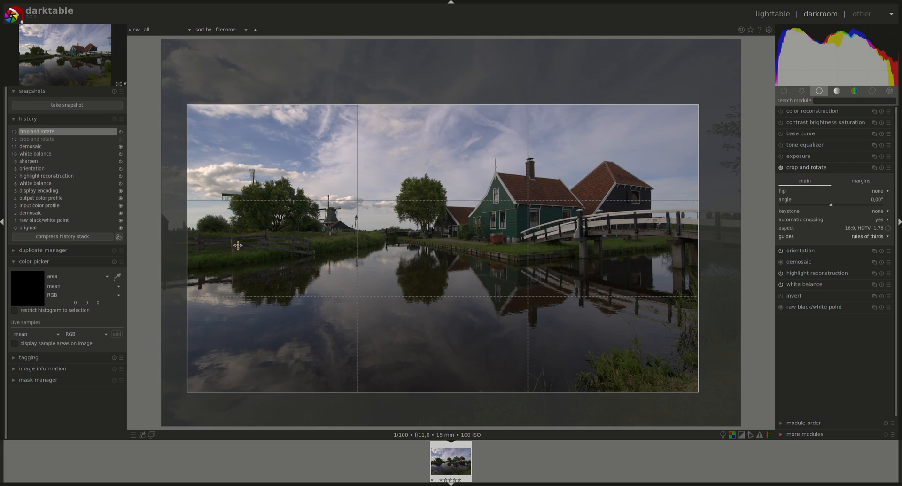
mouse_move(198, 235)
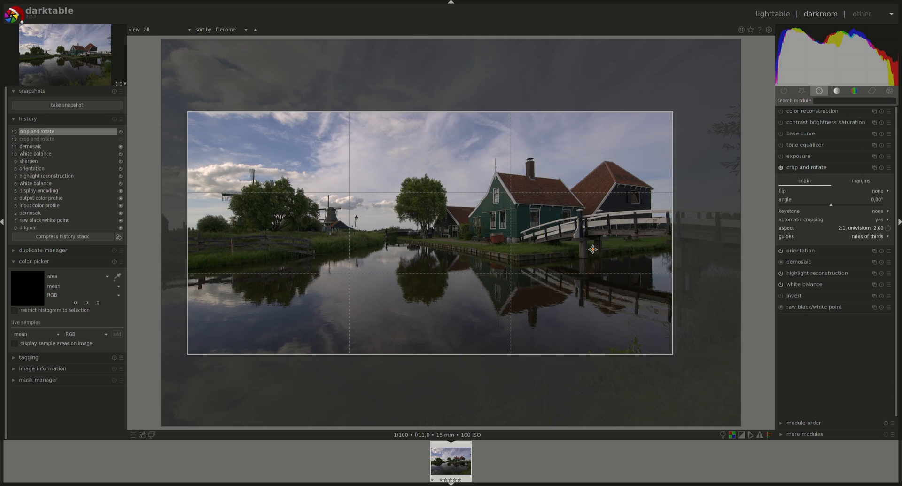
mouse_move(186, 103)
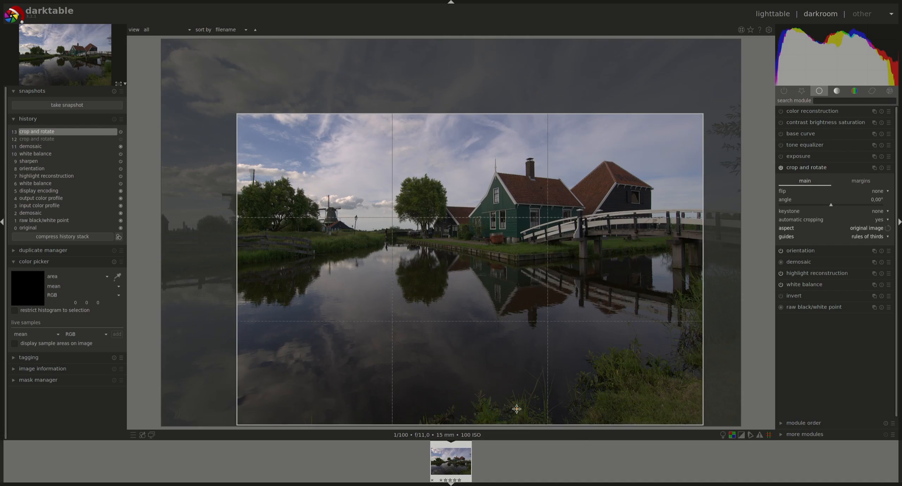
mouse_move(678, 374)
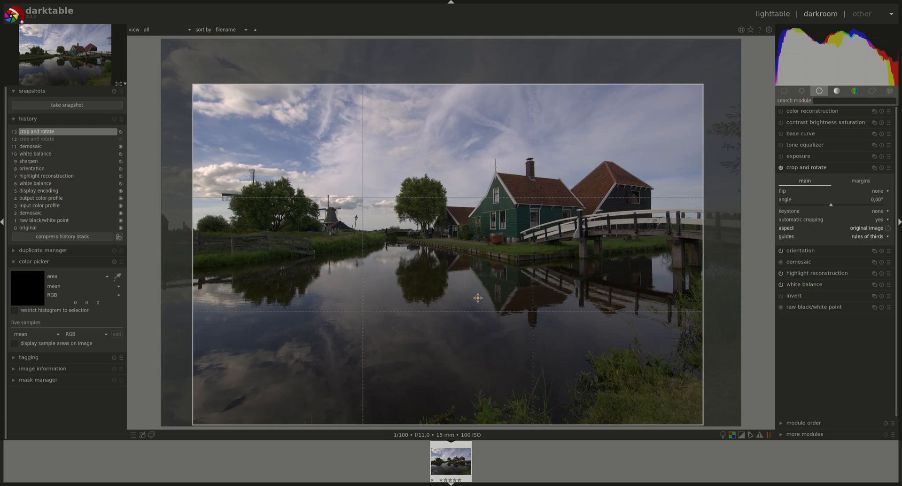
mouse_move(540, 200)
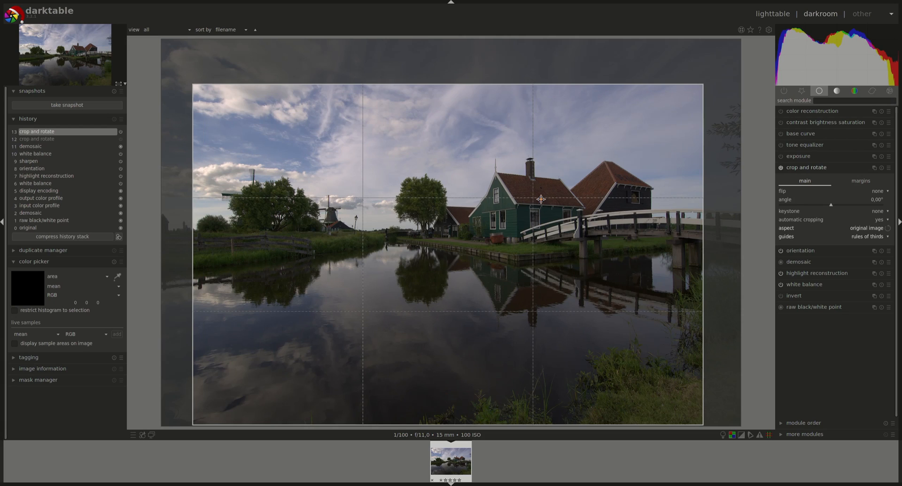
mouse_move(539, 272)
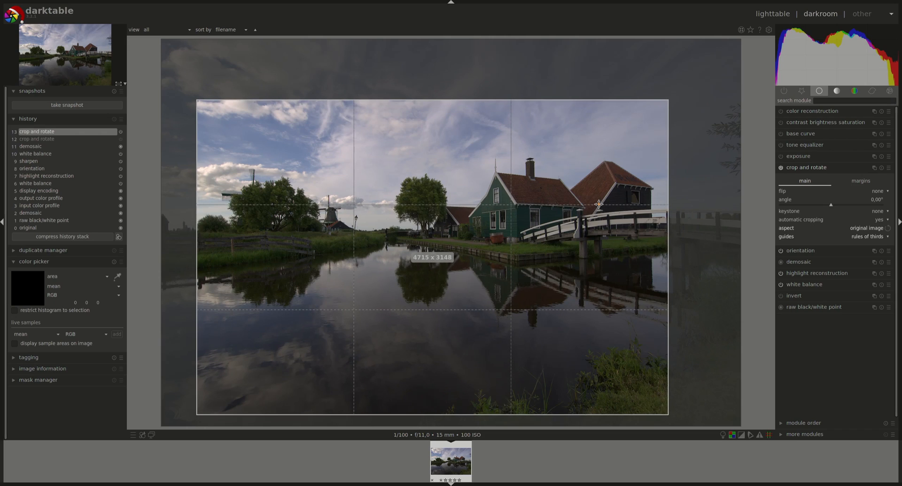
mouse_move(620, 367)
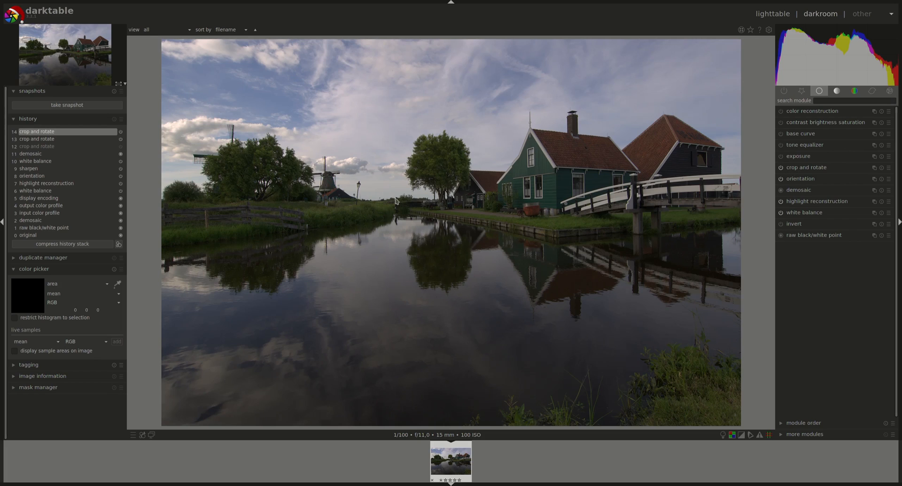
mouse_move(695, 214)
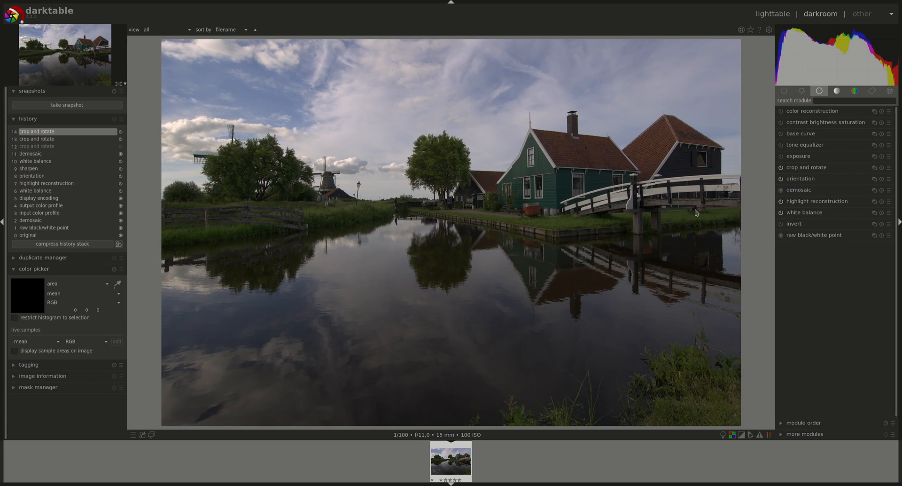
mouse_move(420, 201)
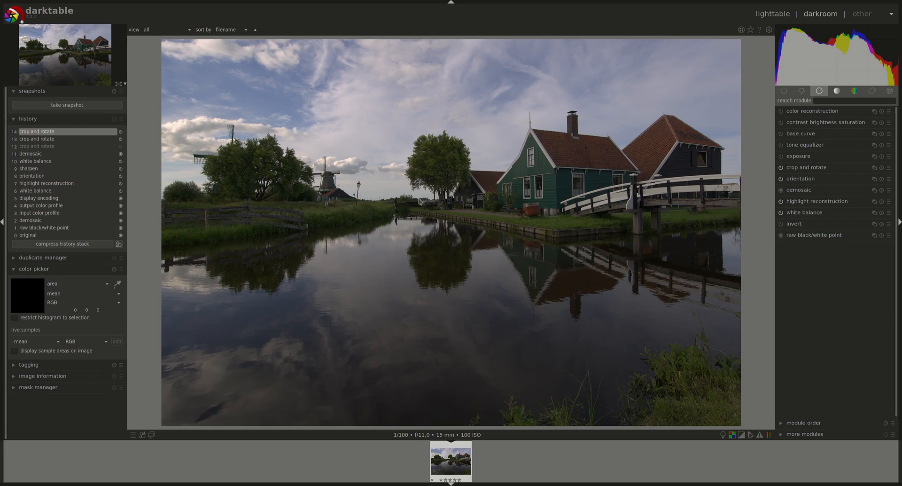
mouse_move(336, 205)
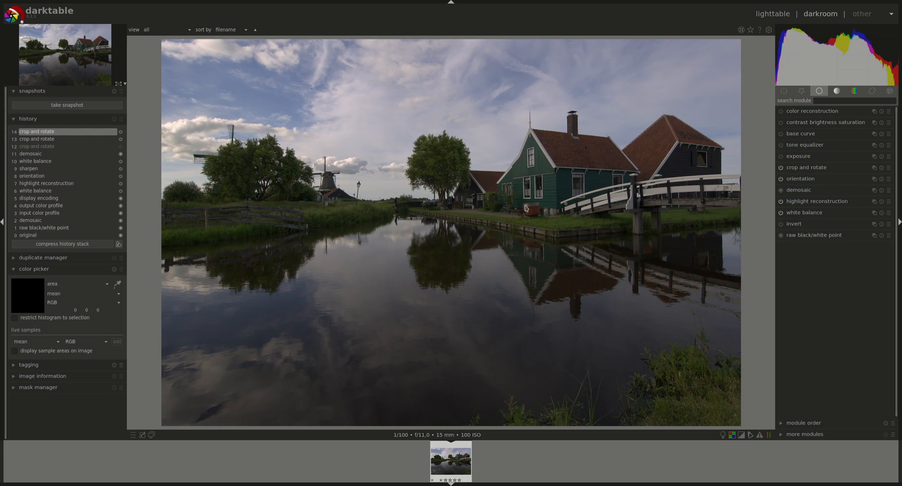
mouse_move(242, 217)
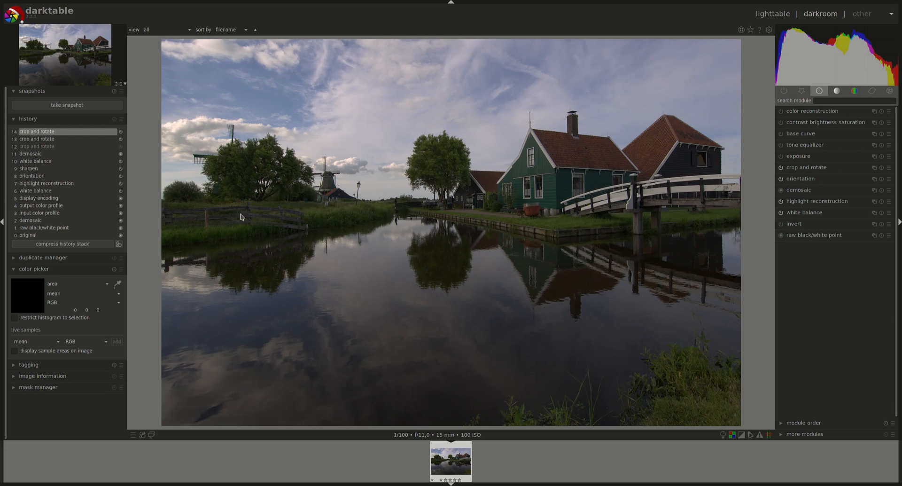
mouse_move(629, 227)
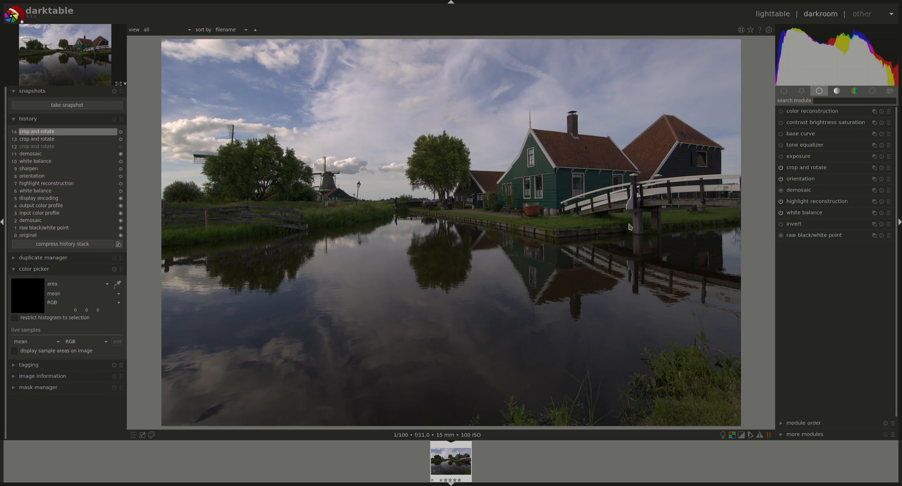
mouse_move(667, 250)
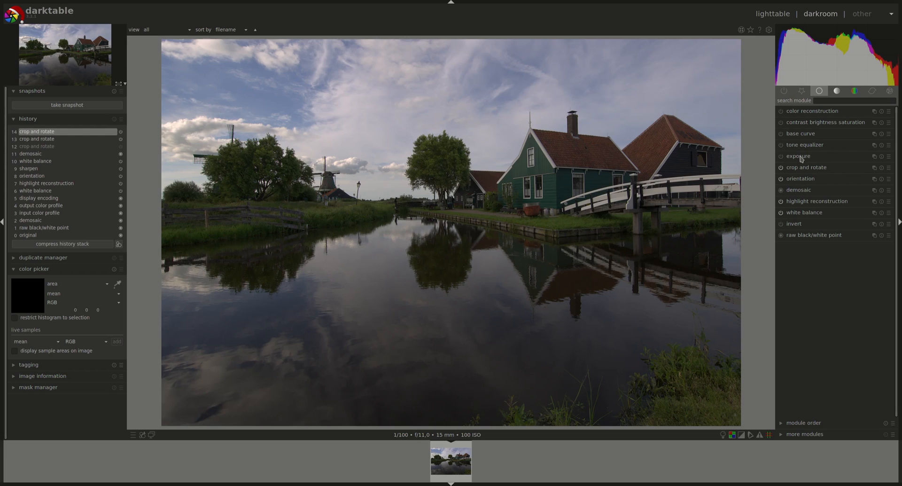
Step: Turn on the overexposure warning and bring exposure back to 0 EV
click(799, 156)
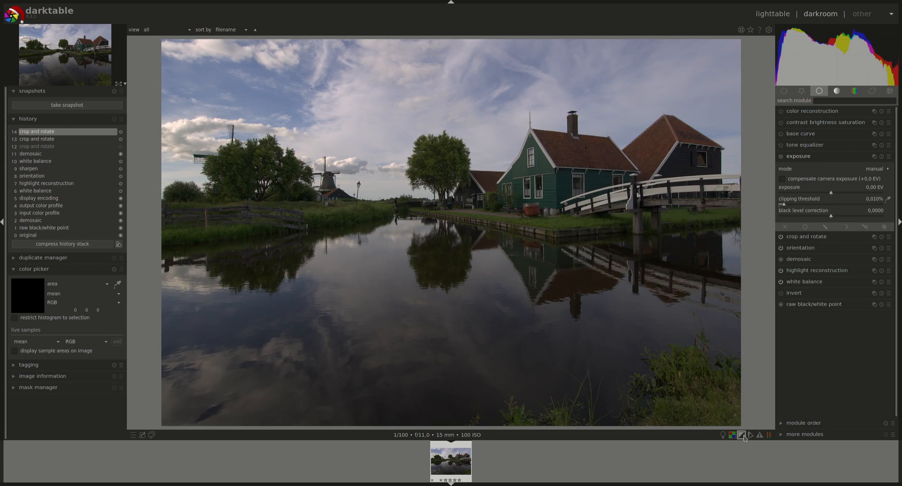
click(741, 434)
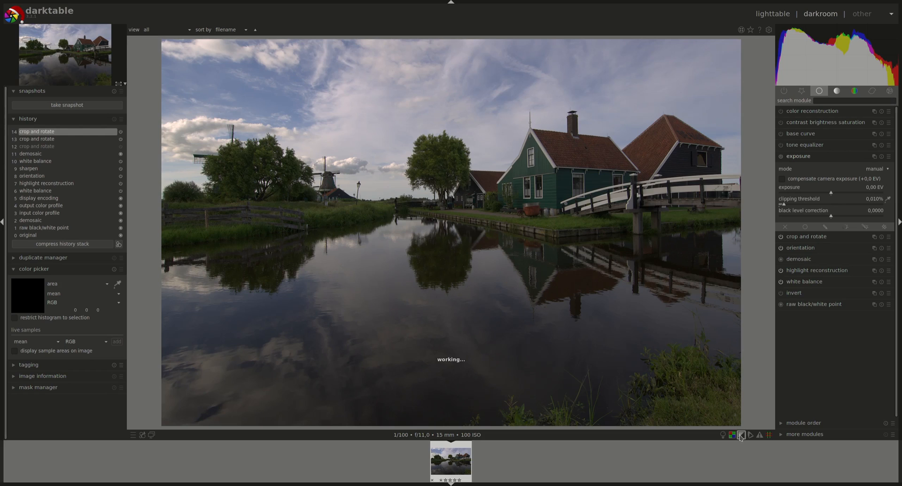
click(741, 435)
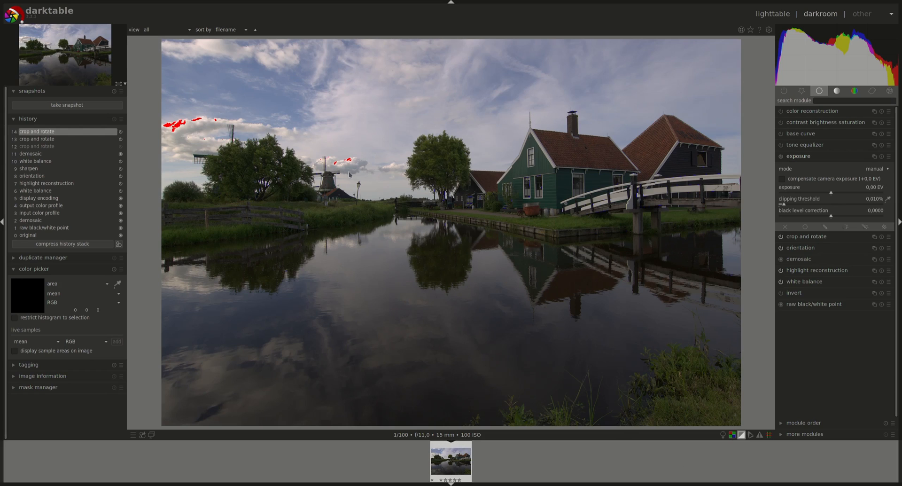
mouse_move(190, 109)
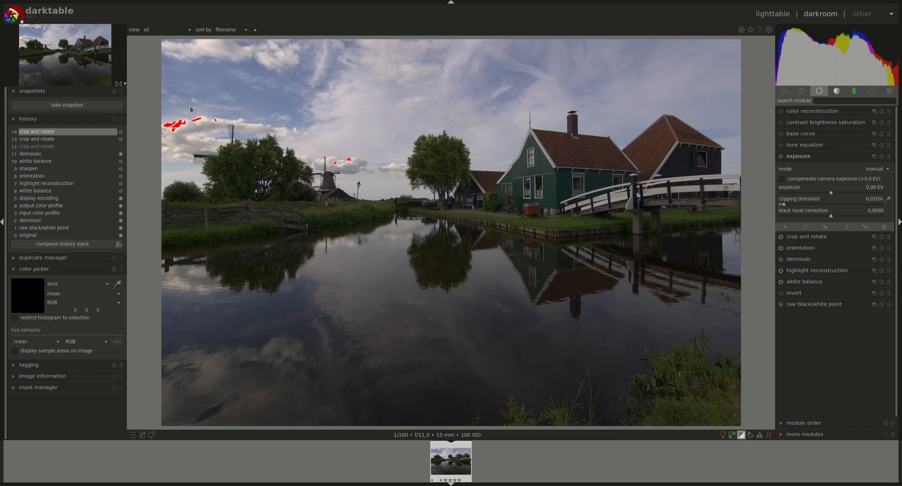
mouse_move(282, 165)
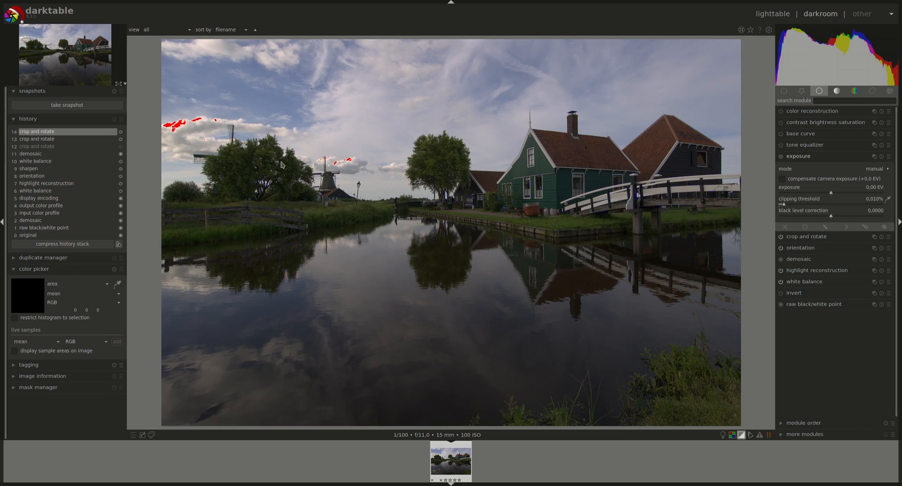
mouse_move(595, 120)
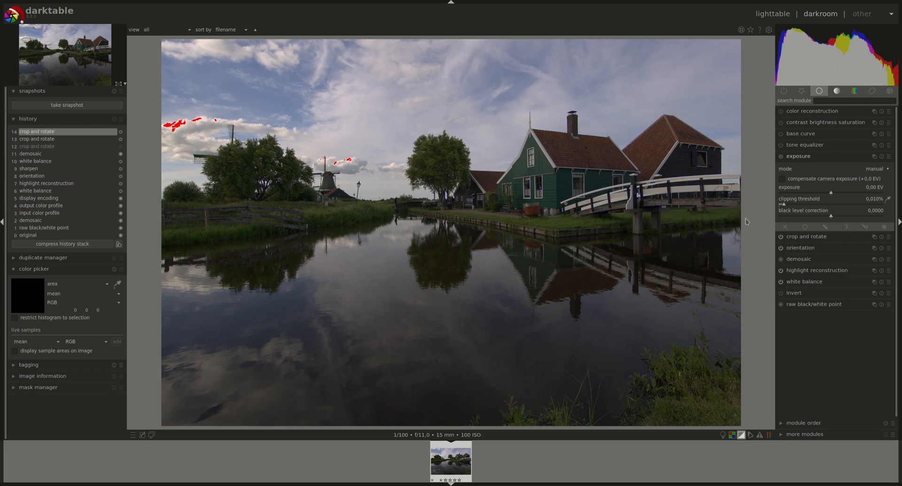
mouse_move(832, 196)
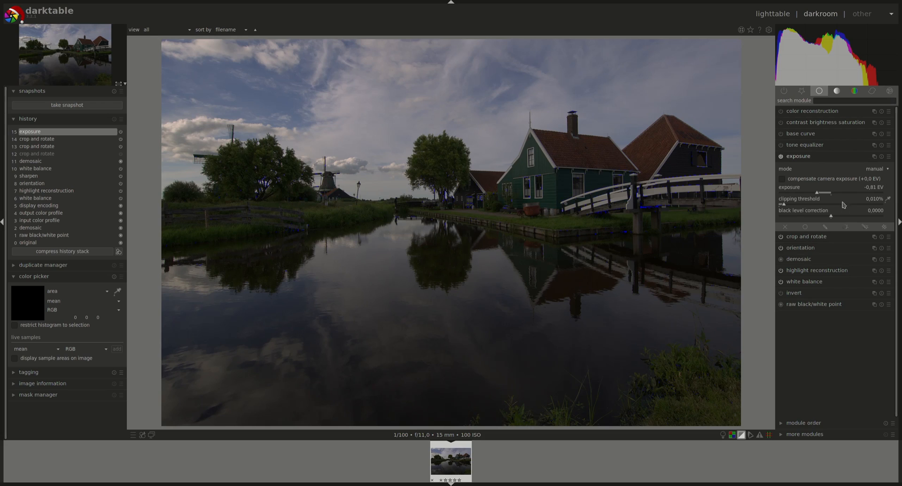
mouse_move(817, 194)
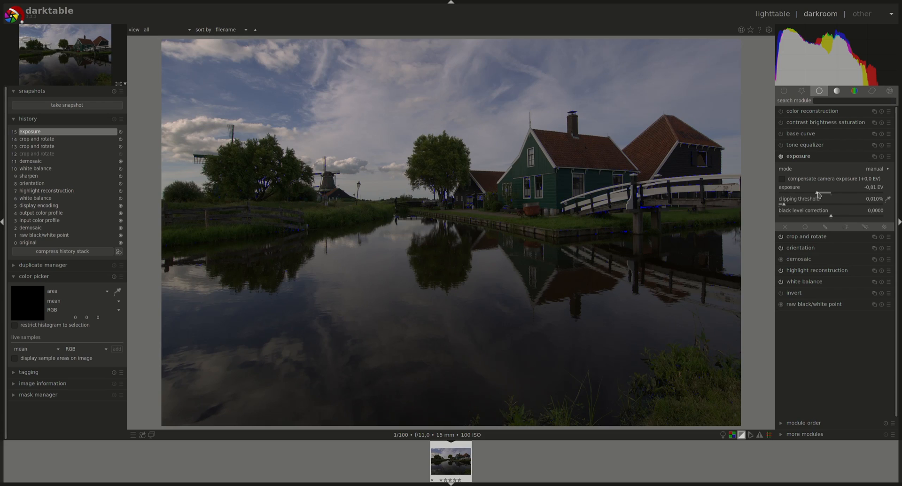
drag(822, 191, 828, 192)
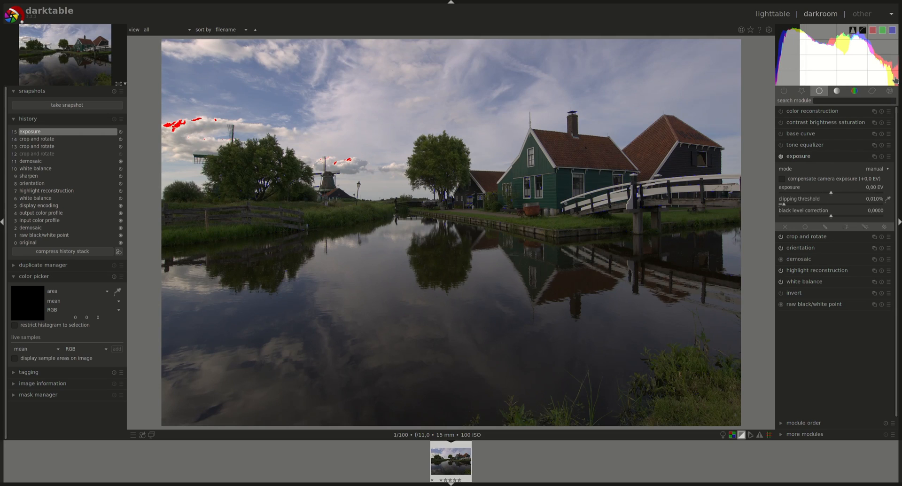
Step: Lower exposure to −0.17 EV with slight black level correction
drag(835, 192, 827, 192)
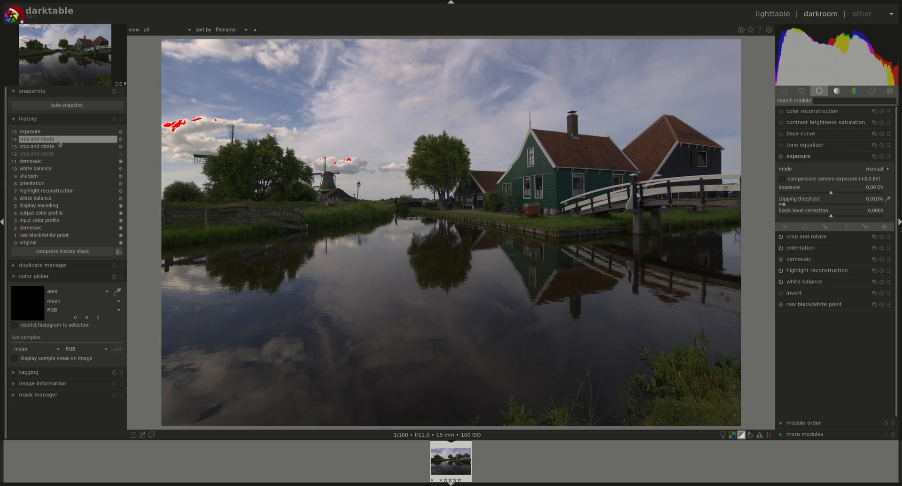
drag(857, 192, 827, 192)
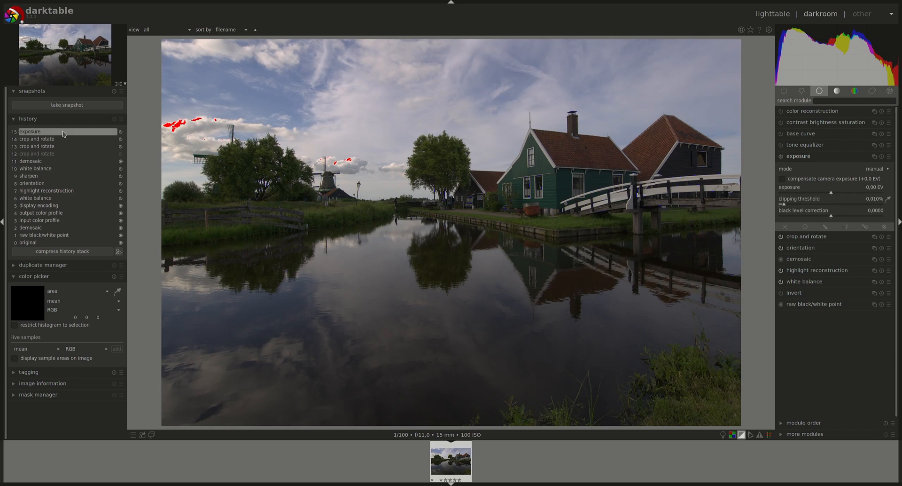
drag(840, 192, 828, 192)
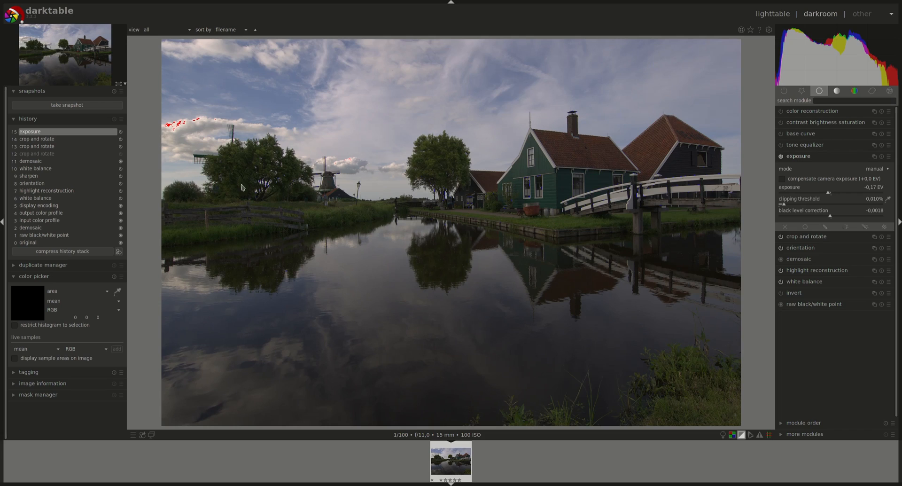
mouse_move(708, 187)
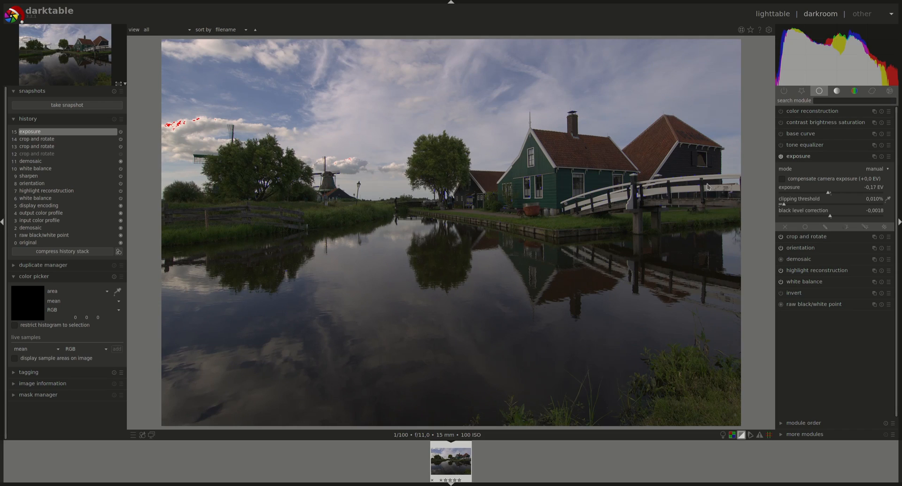
mouse_move(730, 197)
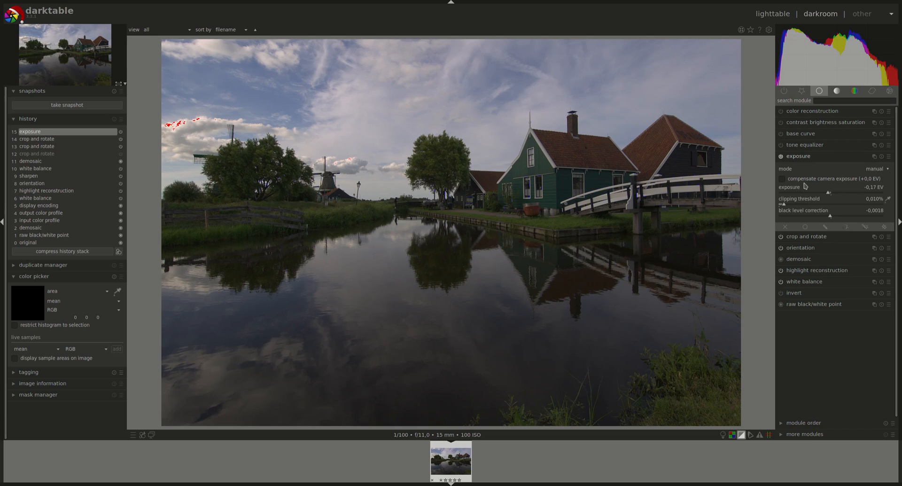
click(799, 156)
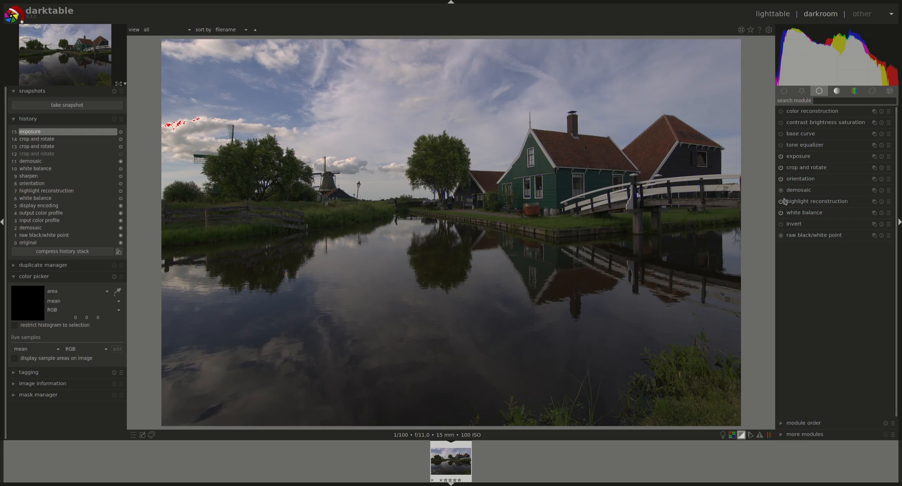
mouse_move(806, 163)
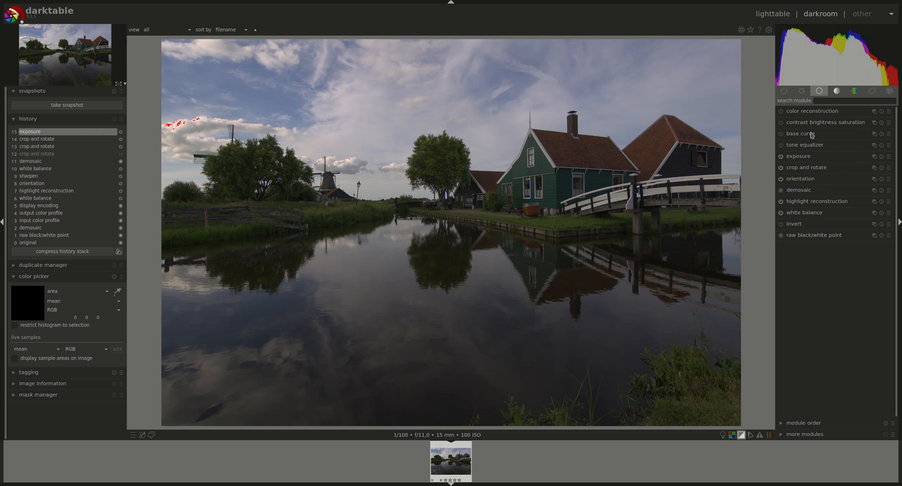
mouse_move(802, 138)
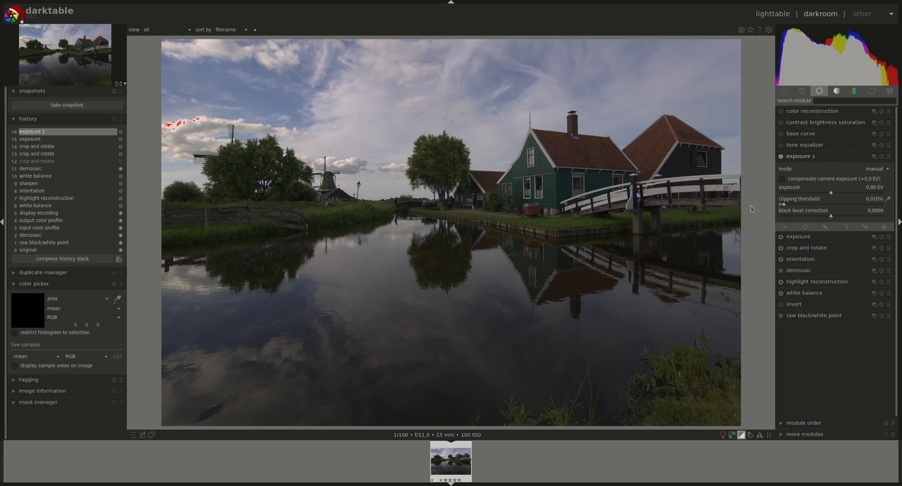
mouse_move(813, 234)
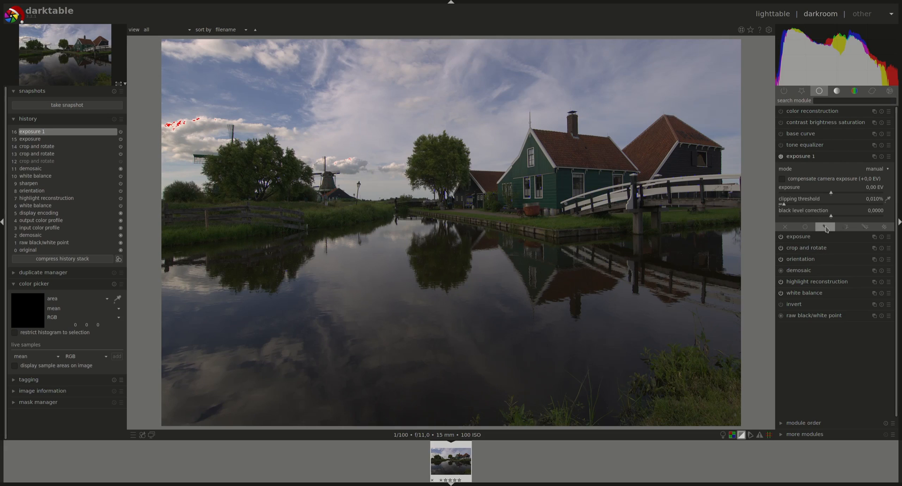
Step: Add a second exposure instance with a drawn mask around buildings, trees and reflection
click(825, 226)
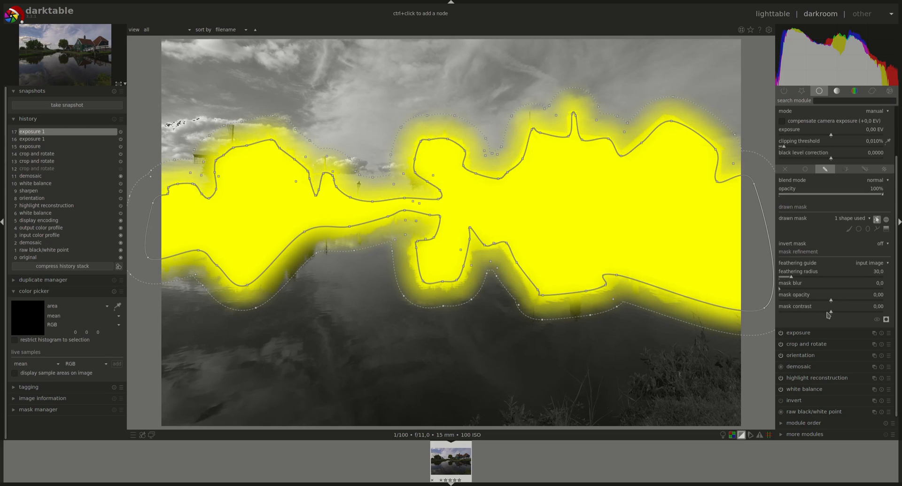
Step: Set mask contrast to 0.55 and feathering radius to about 120
drag(833, 311, 850, 311)
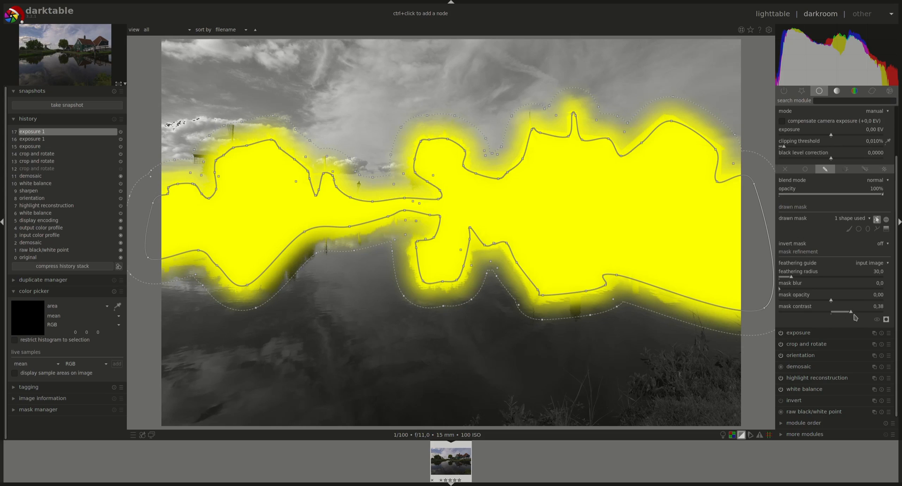
drag(835, 311, 857, 311)
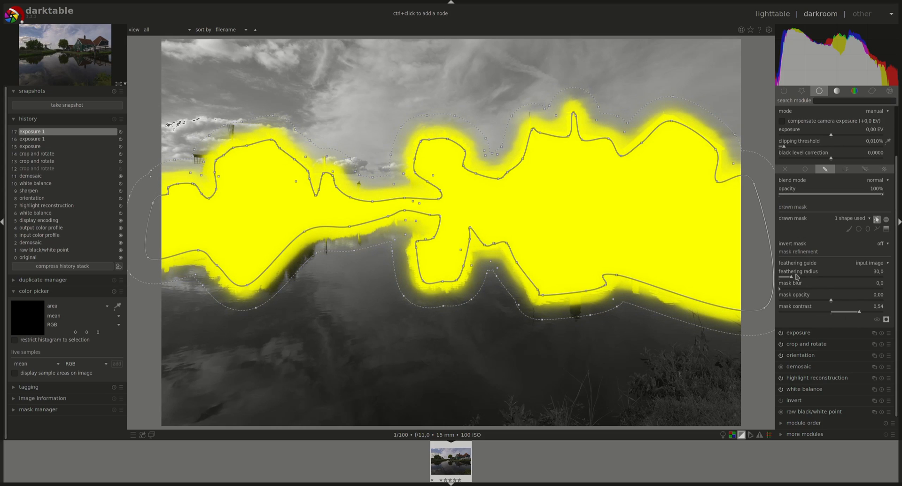
drag(791, 276, 831, 277)
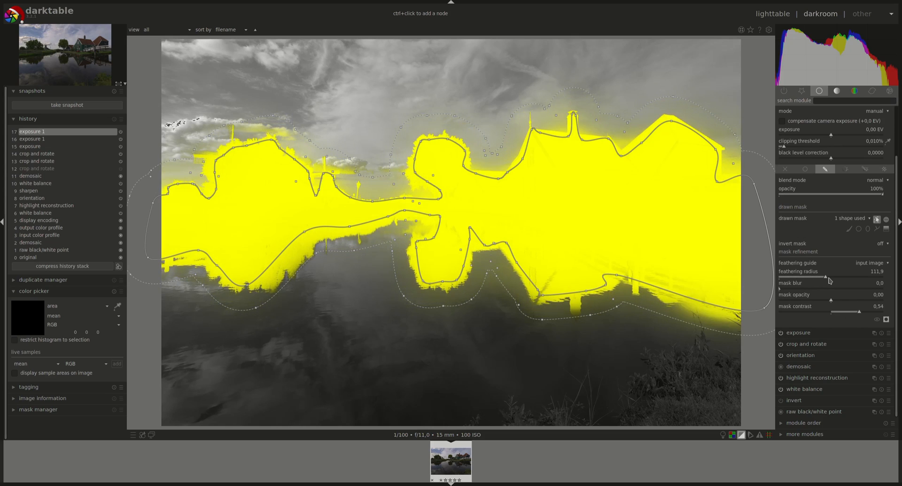
drag(825, 276, 831, 276)
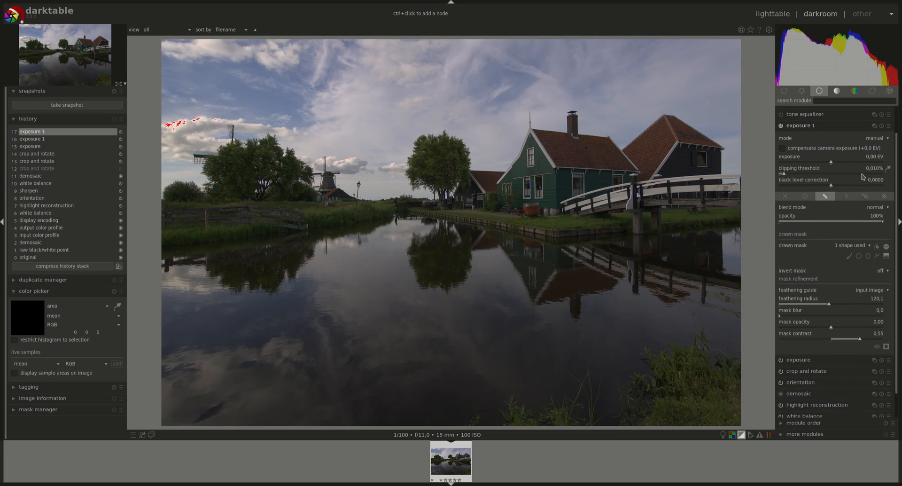
Step: Raise the masked exposure instance to about 1.07 EV and collapse it
drag(831, 160, 839, 160)
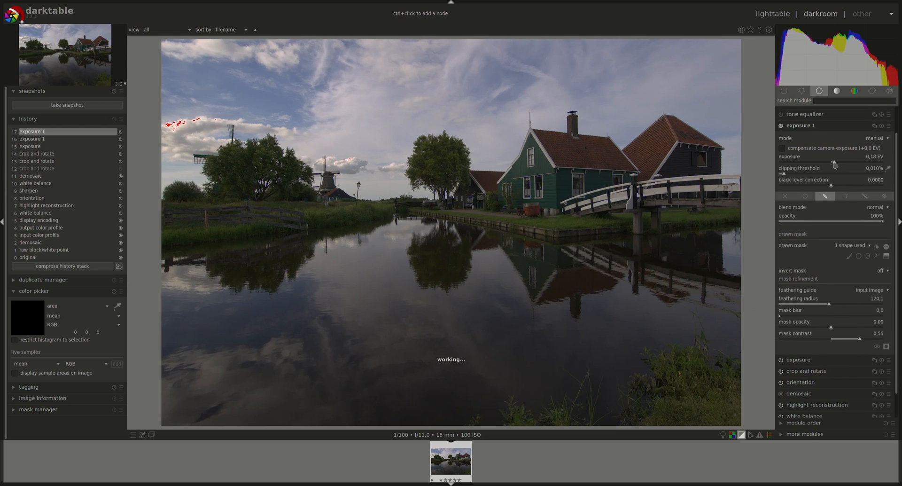
drag(834, 160, 843, 160)
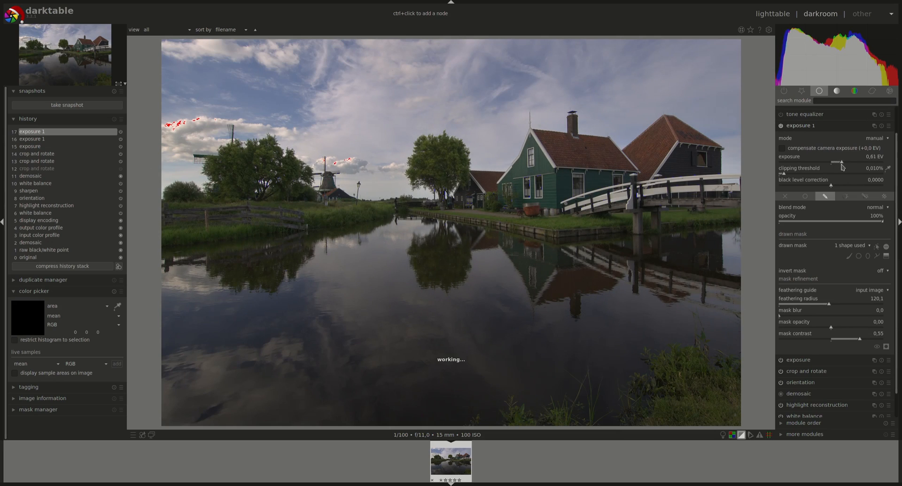
drag(839, 156, 849, 156)
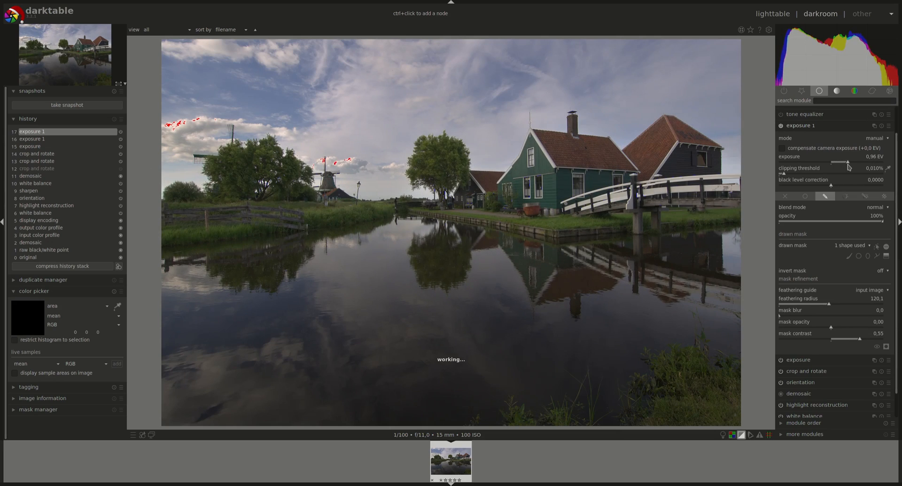
drag(851, 156, 847, 156)
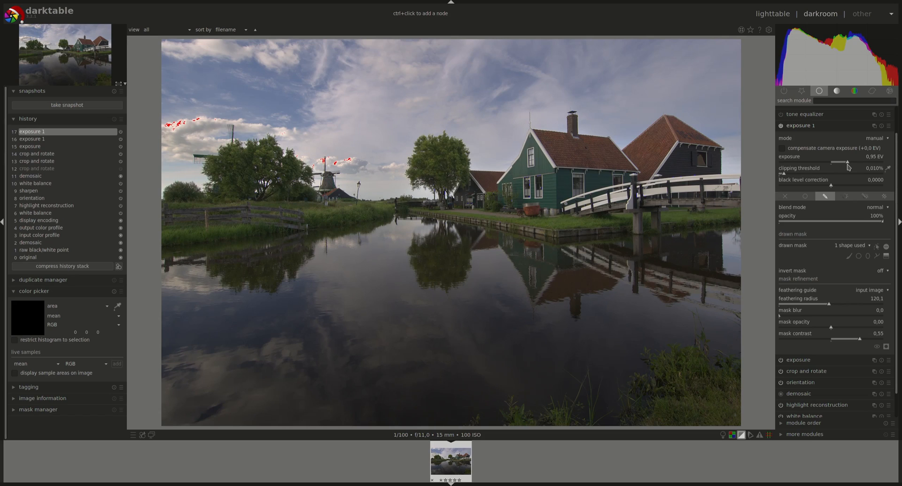
drag(848, 163, 846, 163)
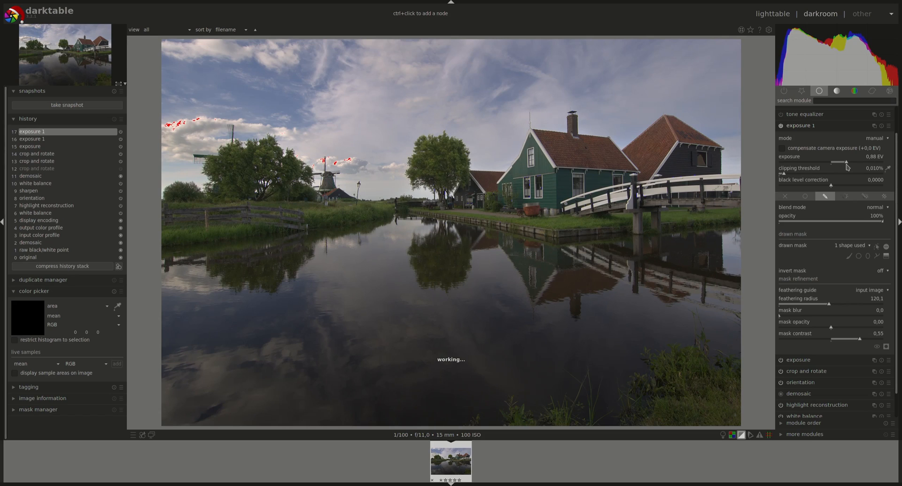
drag(845, 163, 851, 163)
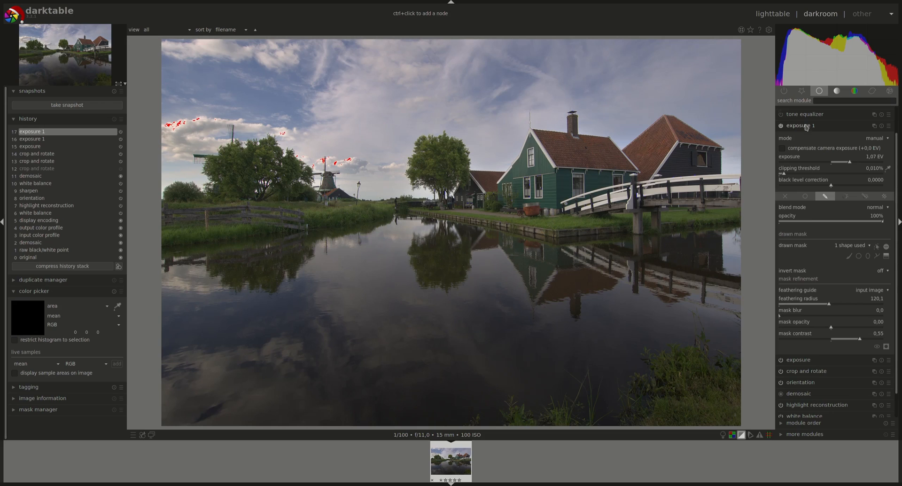
click(800, 125)
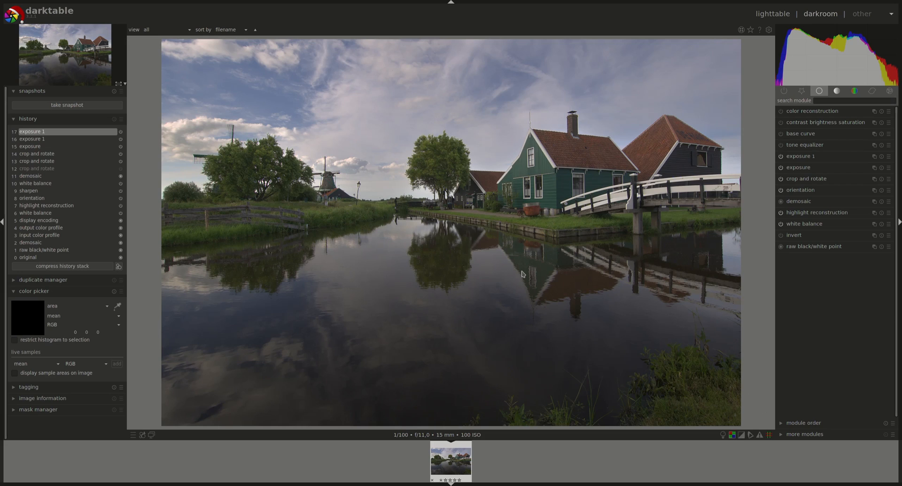
mouse_move(378, 224)
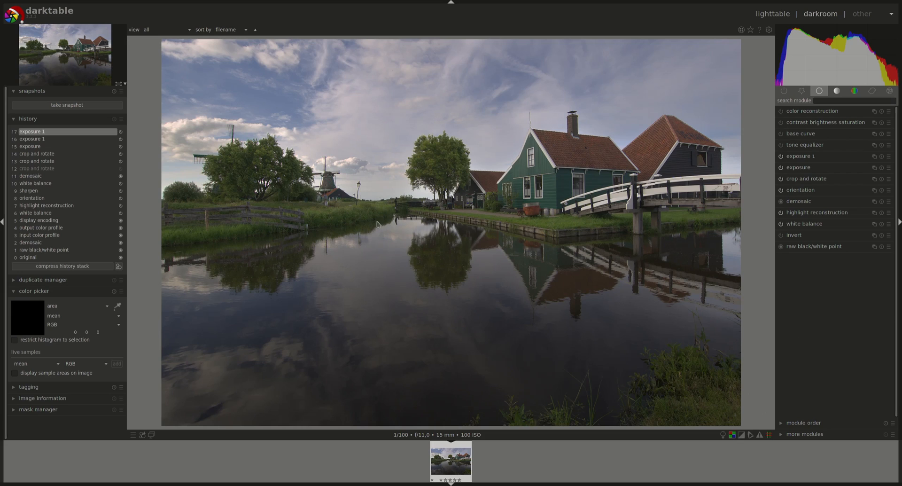
mouse_move(147, 358)
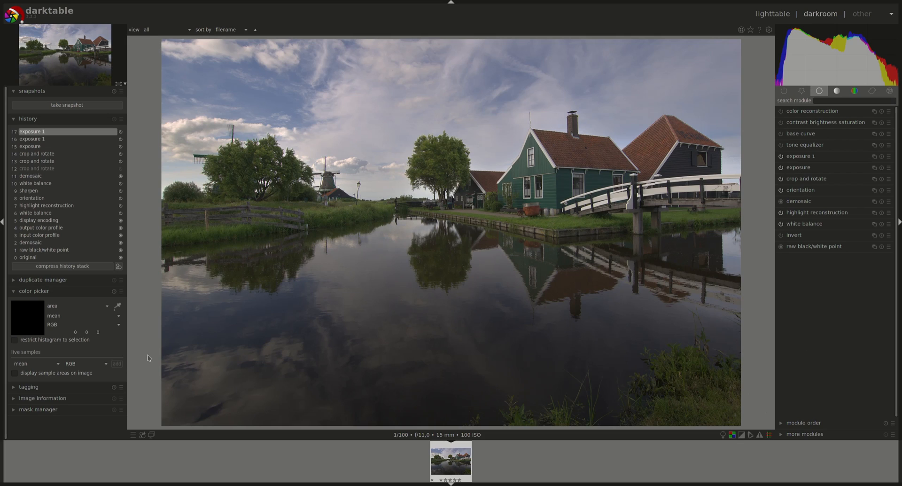
mouse_move(501, 258)
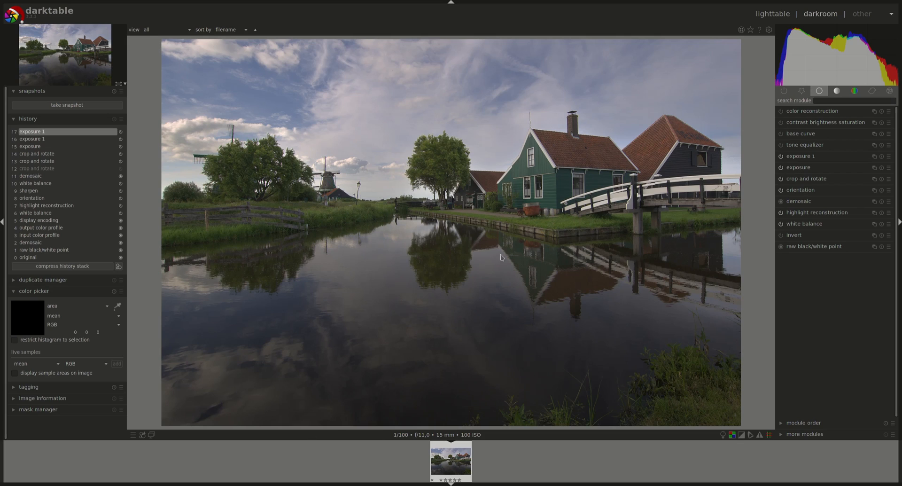
mouse_move(177, 365)
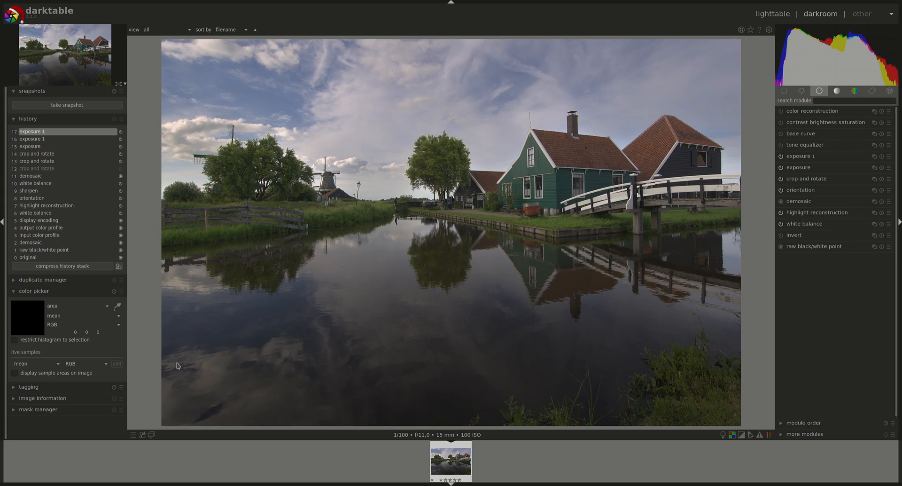
mouse_move(733, 331)
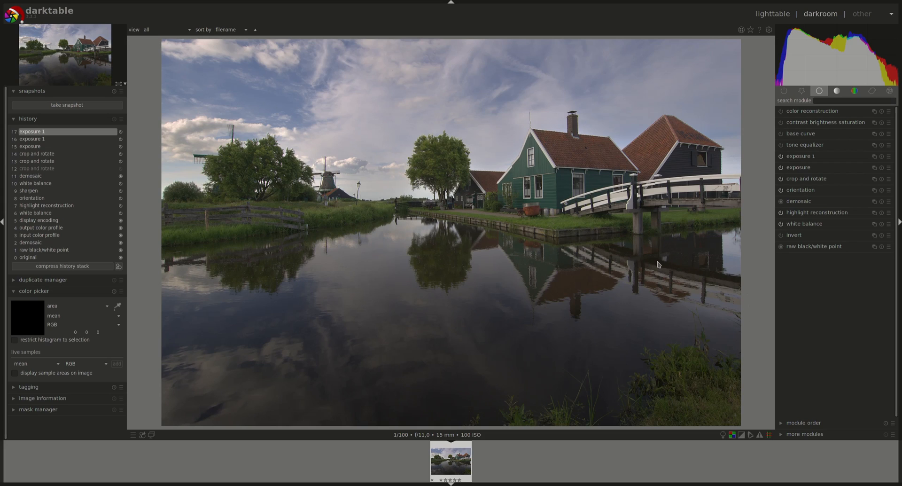
mouse_move(613, 265)
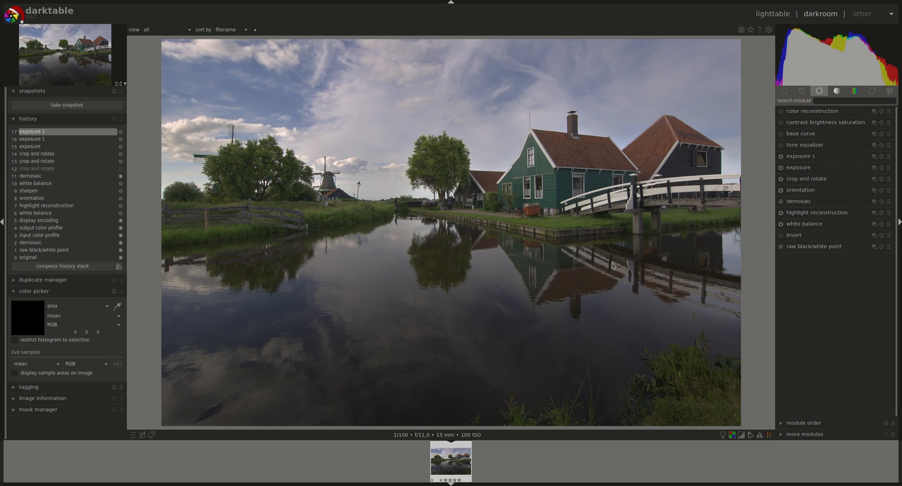
mouse_move(603, 266)
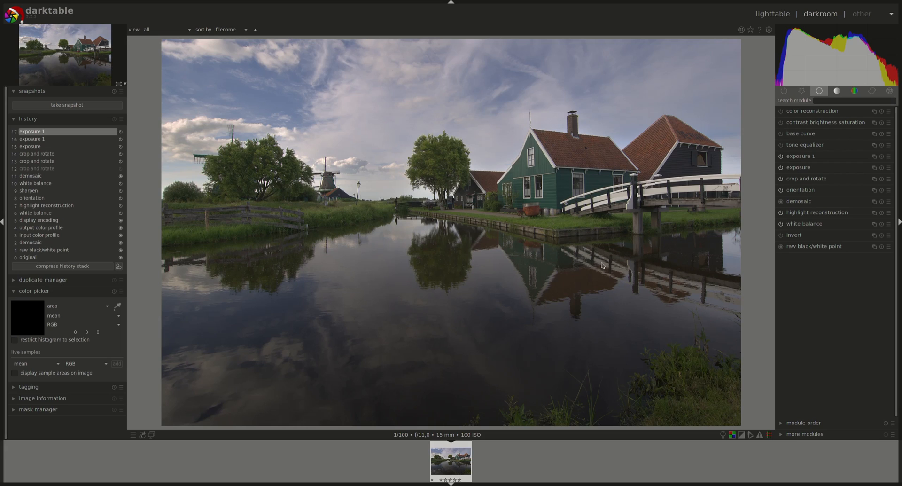
mouse_move(229, 352)
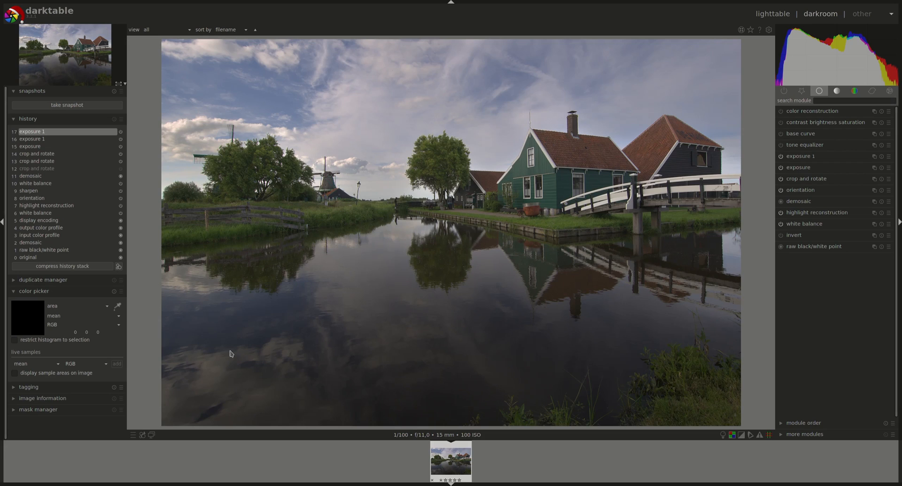
Step: Set contrast +0.09, brightness +0.03 and saturation +0.15 in contrast brightness saturation
click(781, 133)
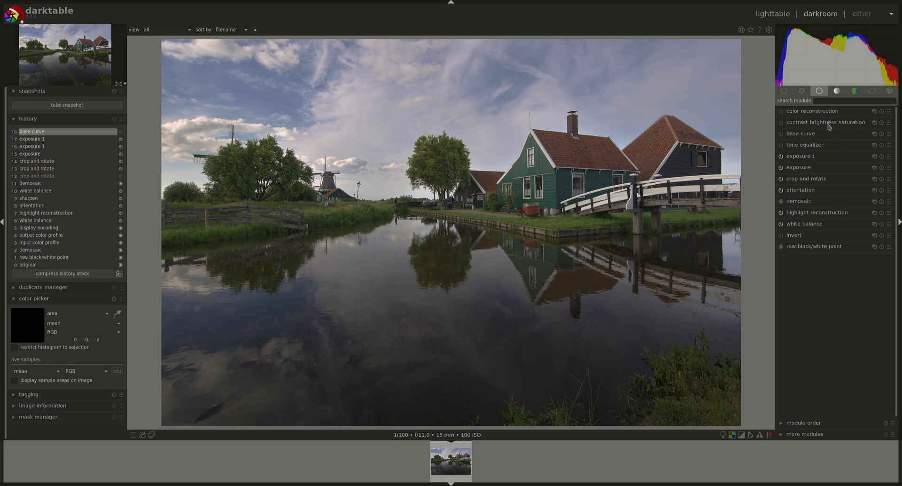
click(825, 122)
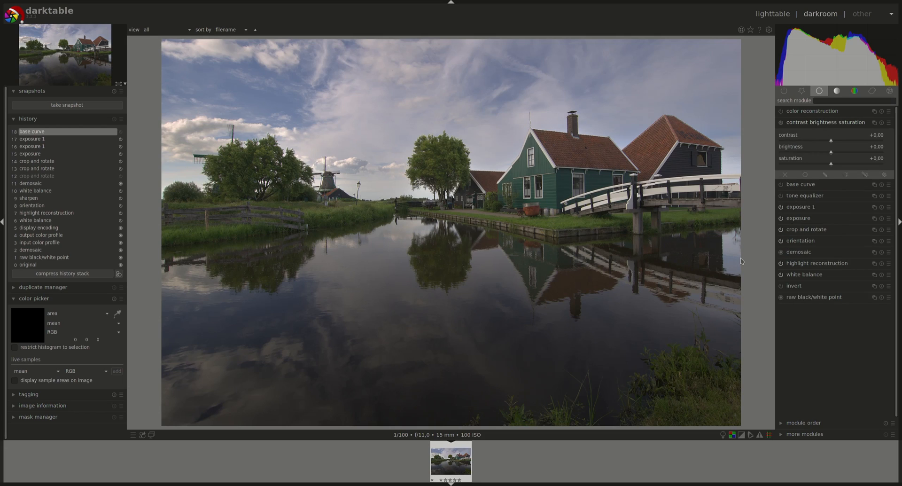
mouse_move(833, 144)
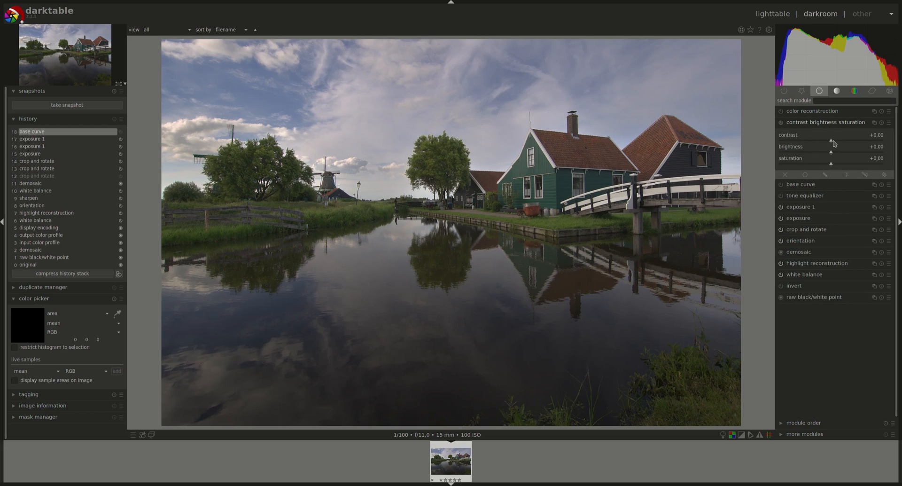
drag(831, 140, 831, 140)
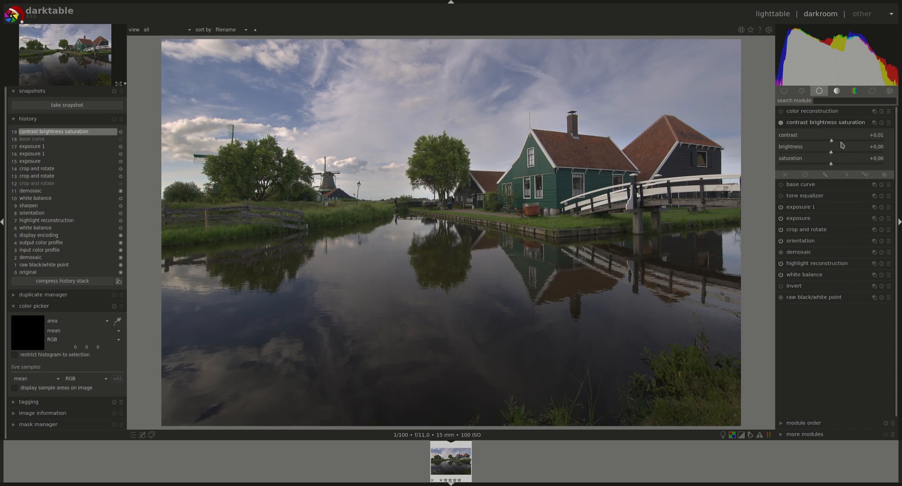
drag(831, 139, 836, 140)
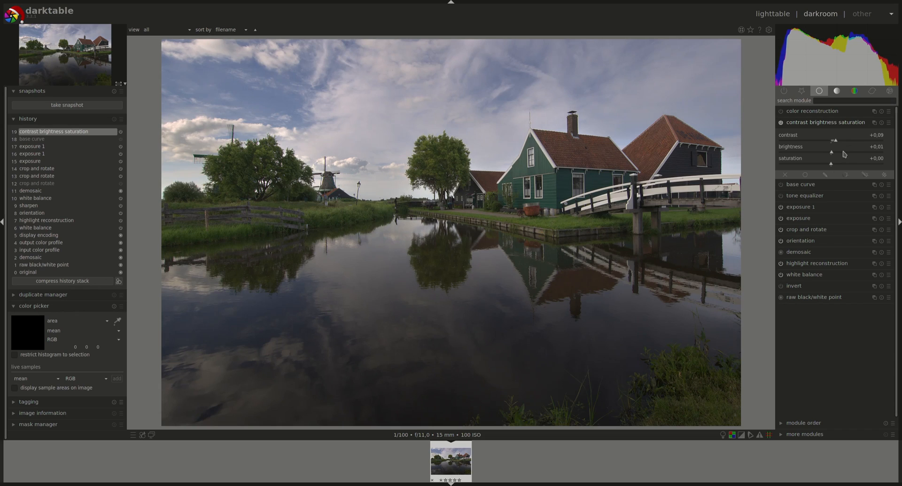
drag(831, 156, 833, 152)
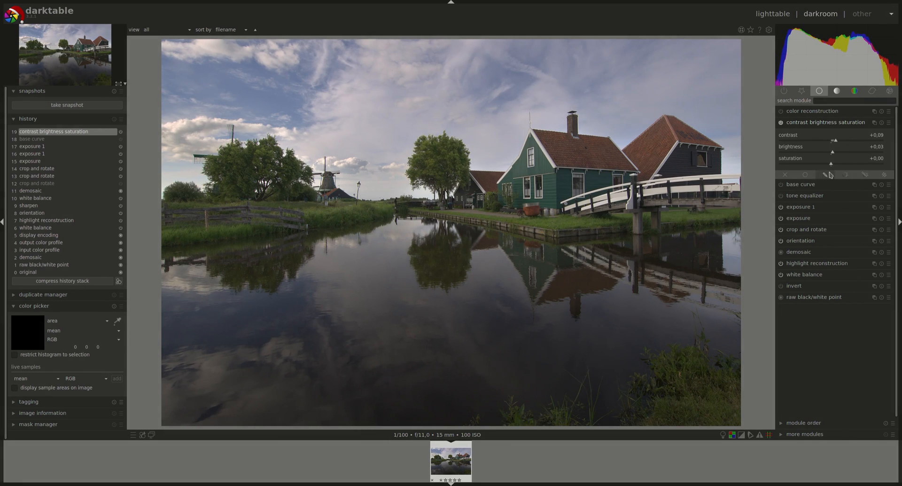
drag(830, 164, 846, 164)
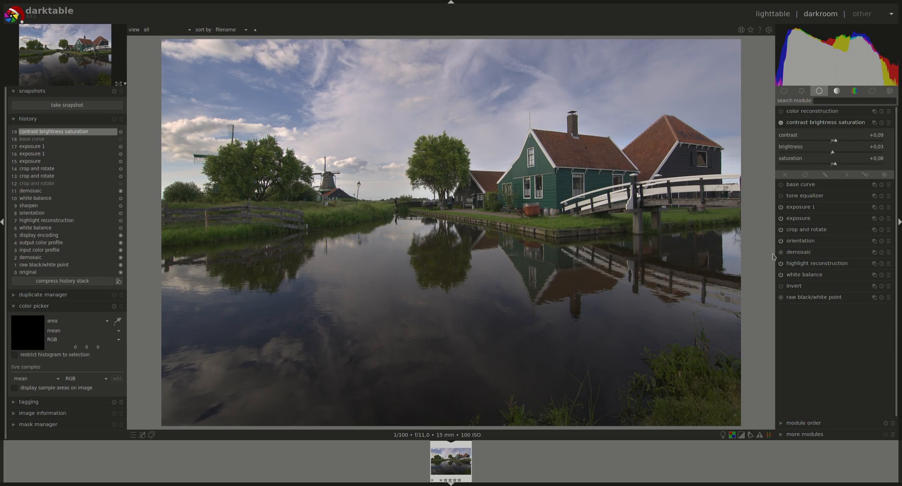
drag(833, 164, 837, 164)
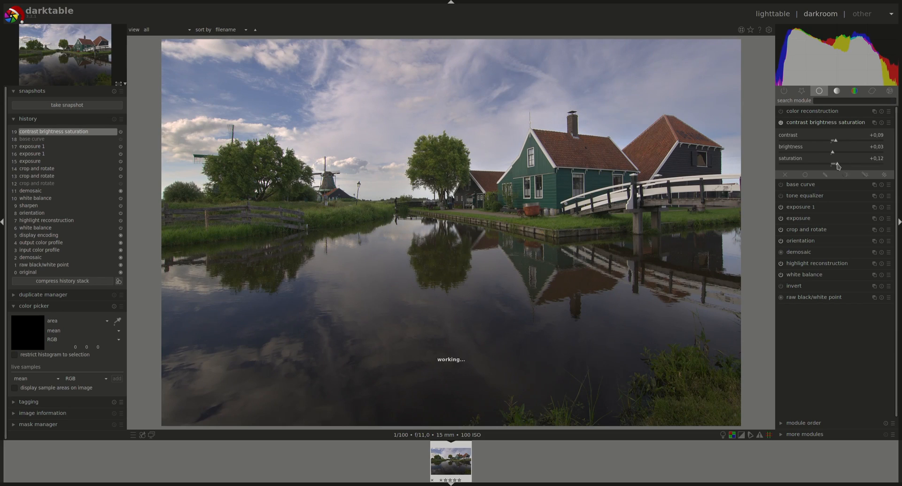
drag(834, 164, 846, 164)
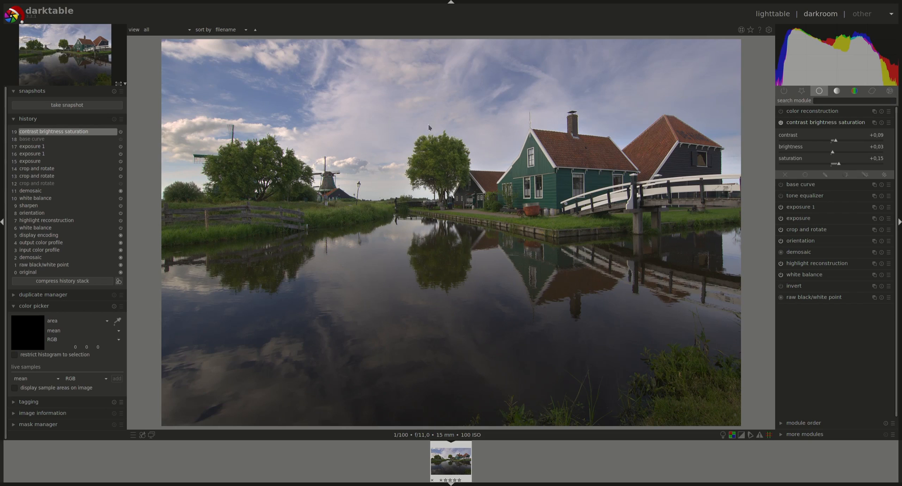
click(781, 122)
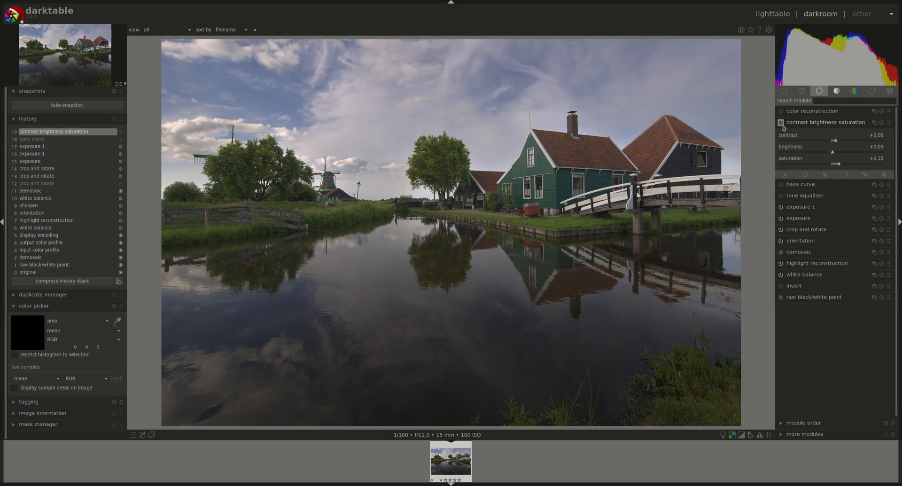
click(781, 123)
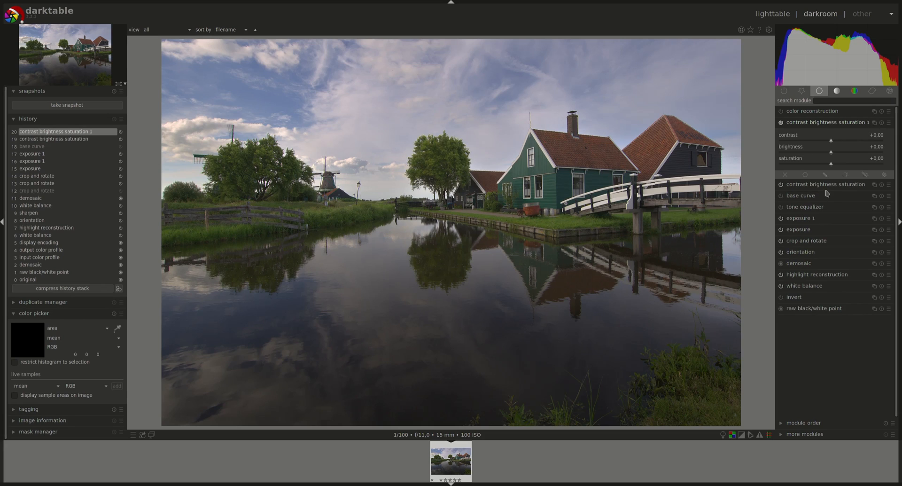
mouse_move(563, 243)
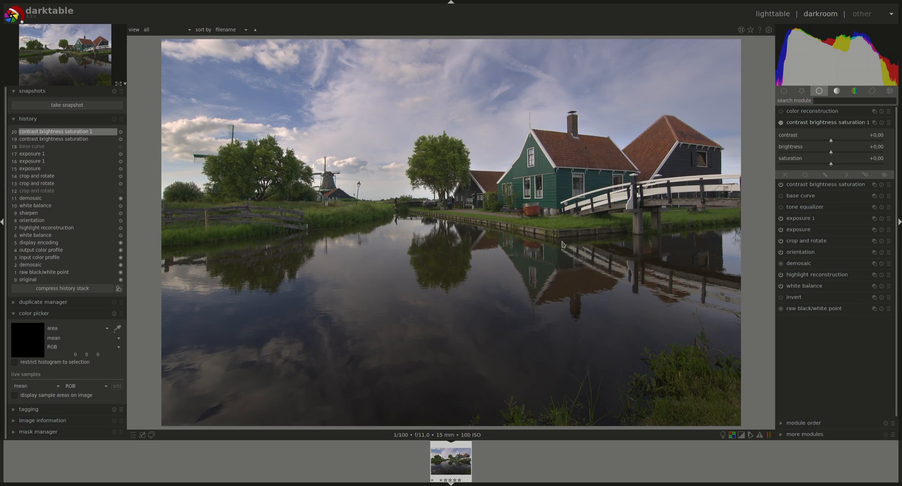
mouse_move(436, 231)
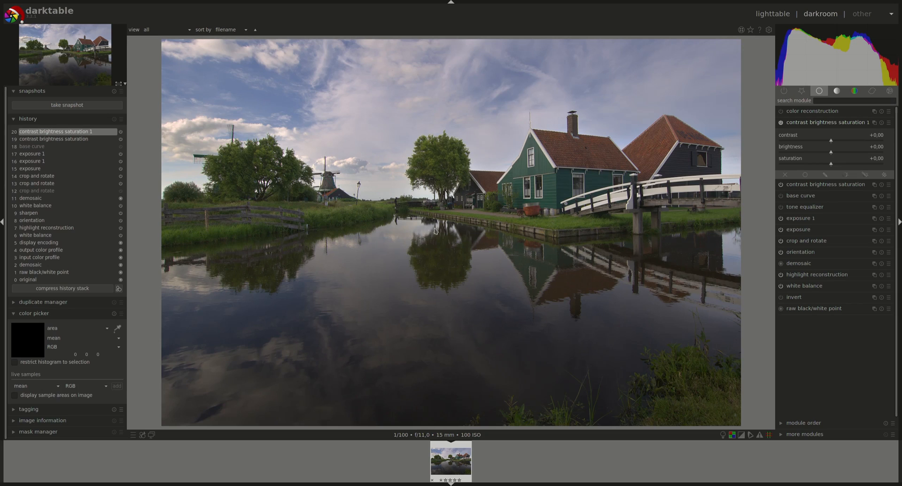
mouse_move(186, 391)
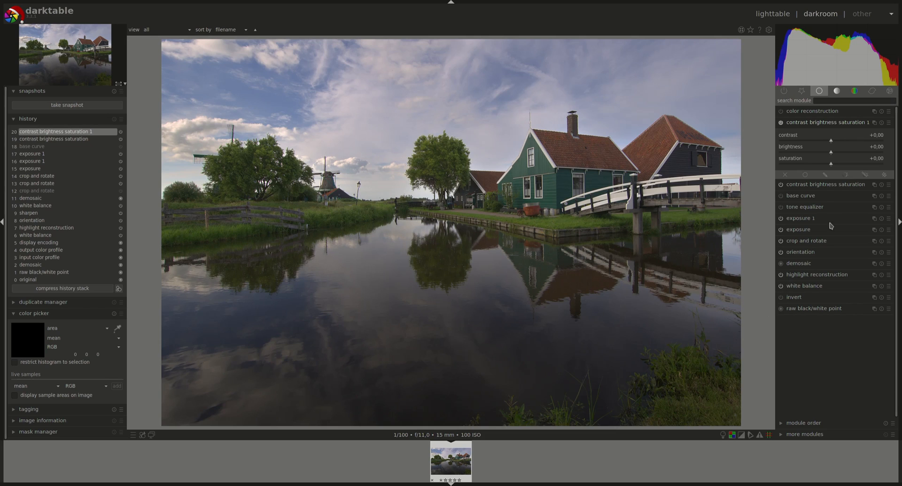
mouse_move(840, 189)
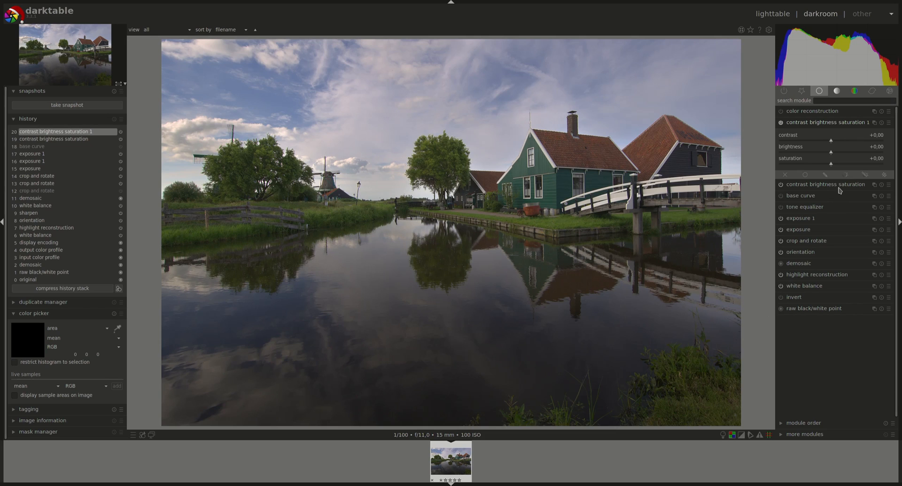
mouse_move(843, 147)
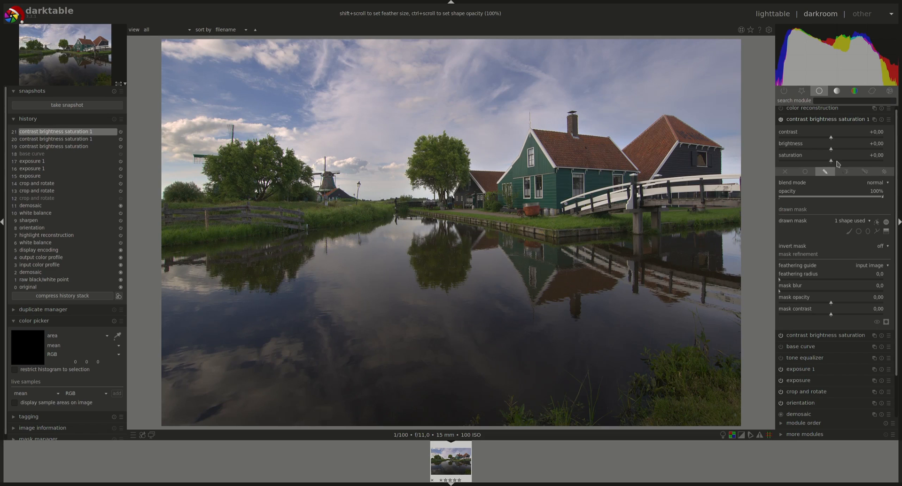
mouse_move(831, 139)
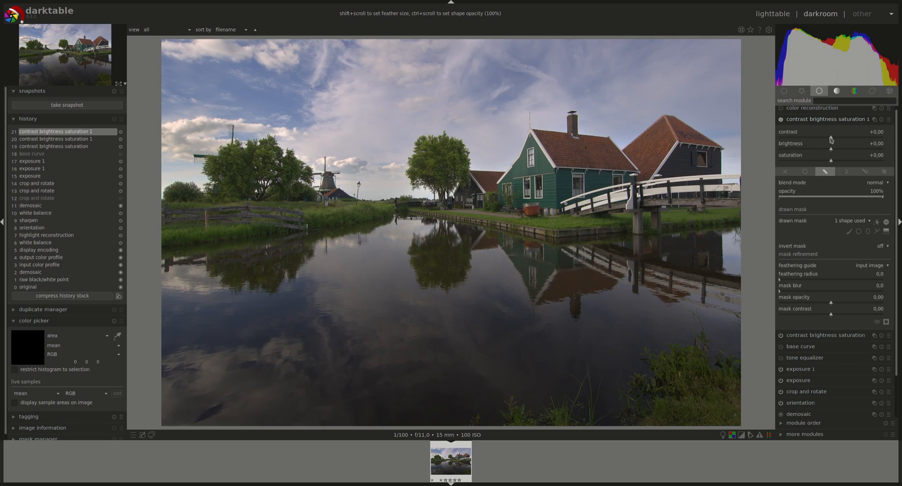
Step: Set masked contrast +0.16, brightness +0.28, saturation +0.14, and toggle the module to compare
drag(830, 137, 845, 137)
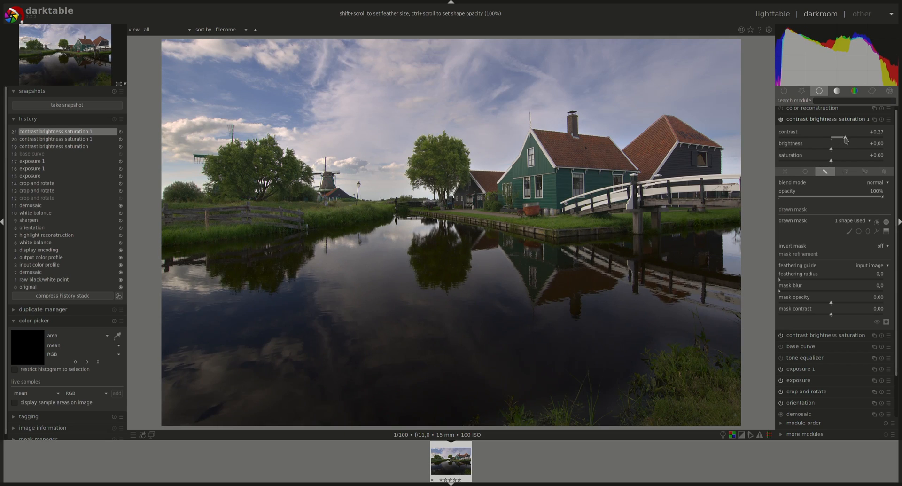
drag(846, 139, 839, 139)
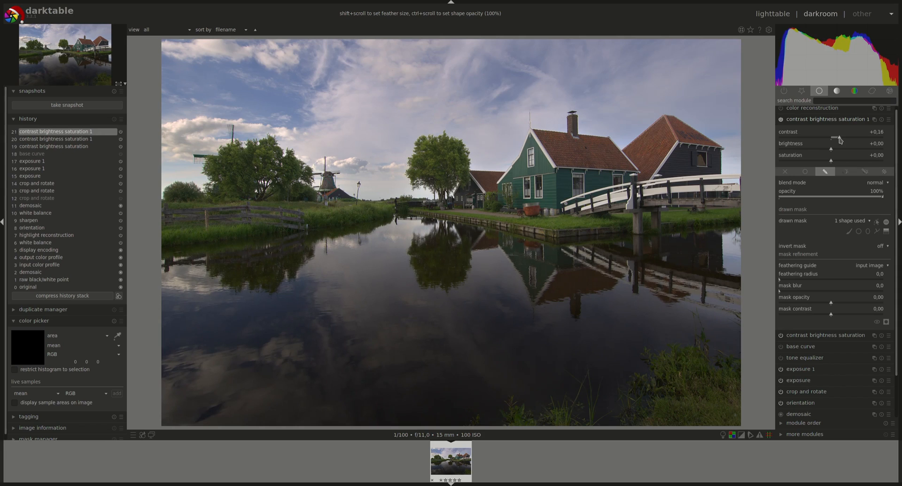
drag(830, 148, 843, 149)
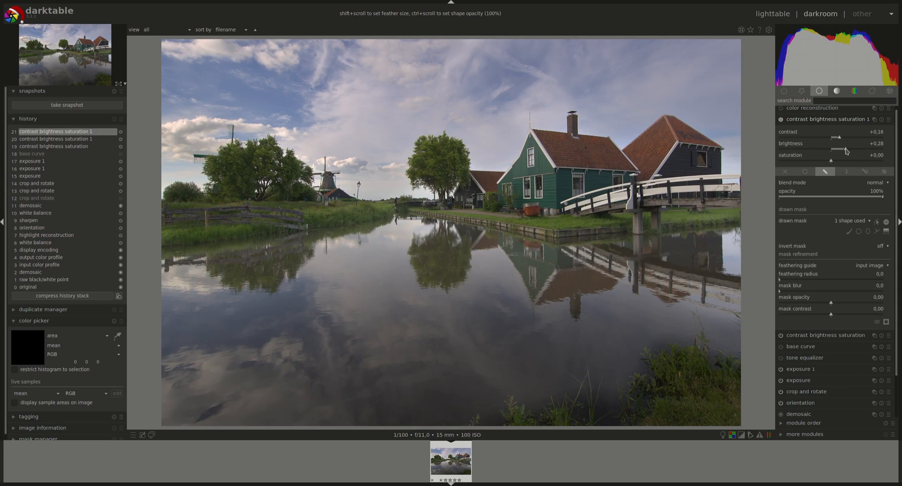
drag(839, 150, 845, 149)
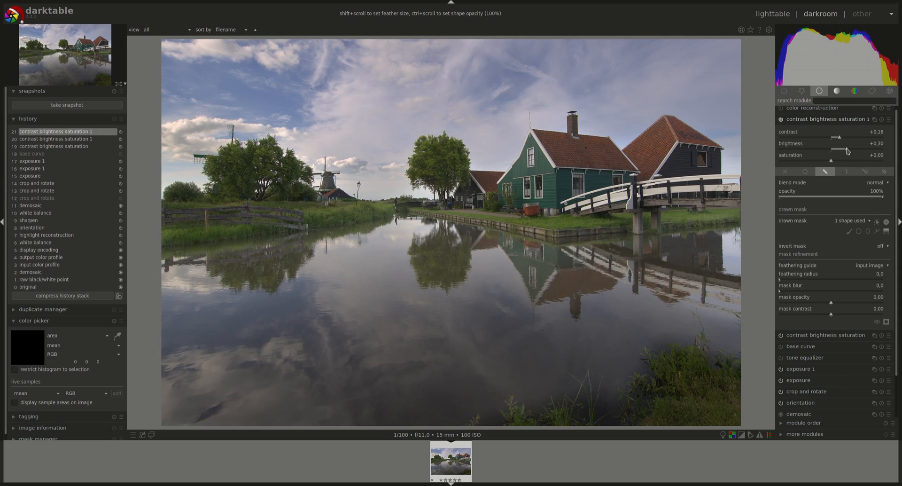
drag(845, 150, 831, 150)
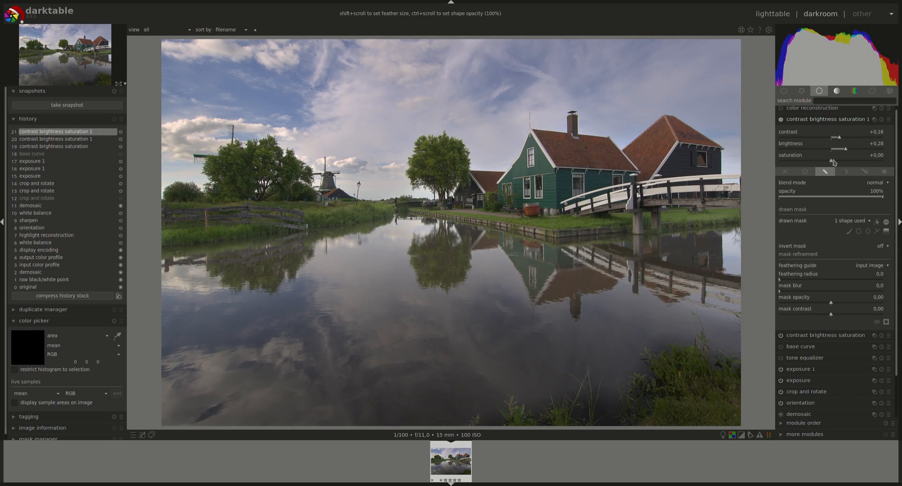
drag(830, 161, 835, 161)
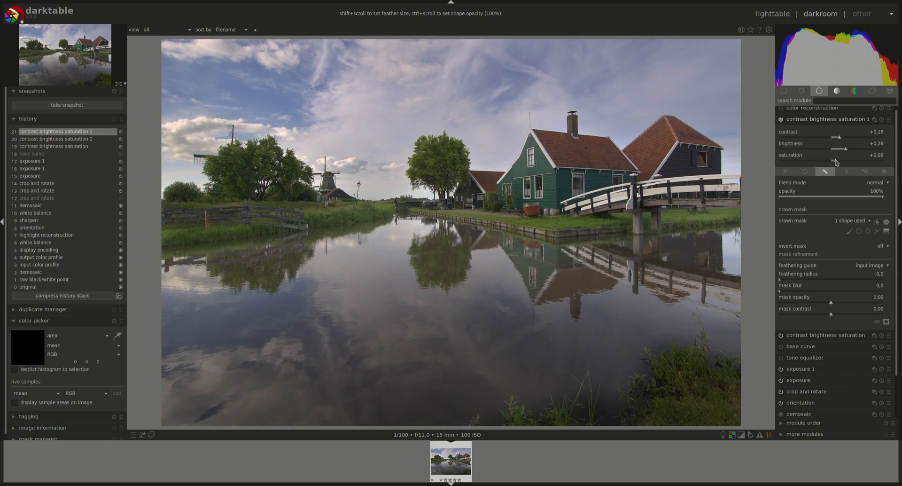
drag(833, 160, 846, 160)
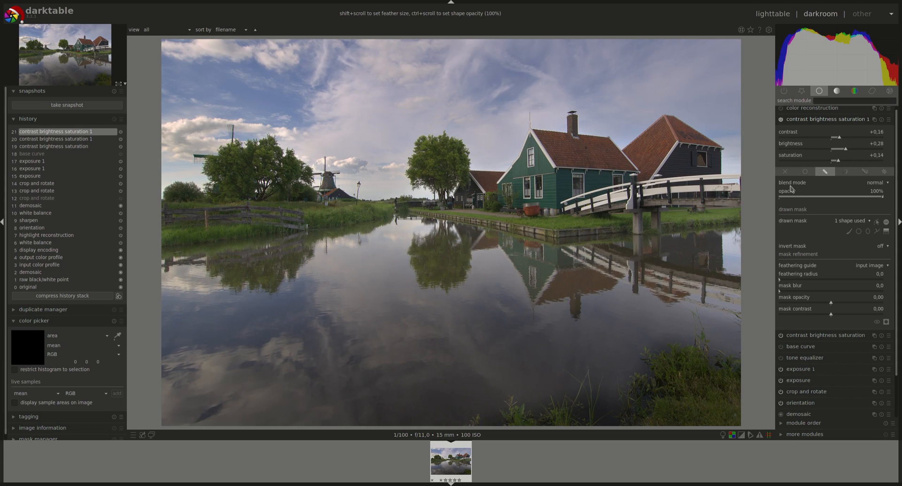
click(781, 119)
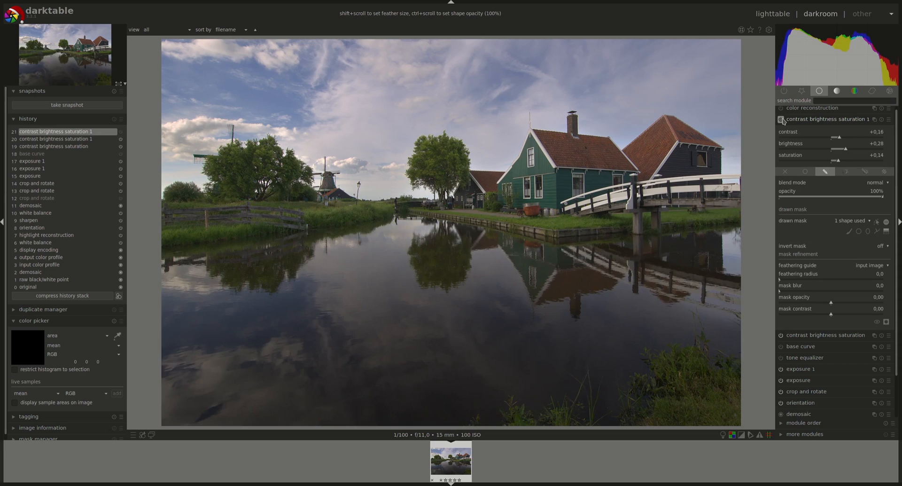
click(780, 121)
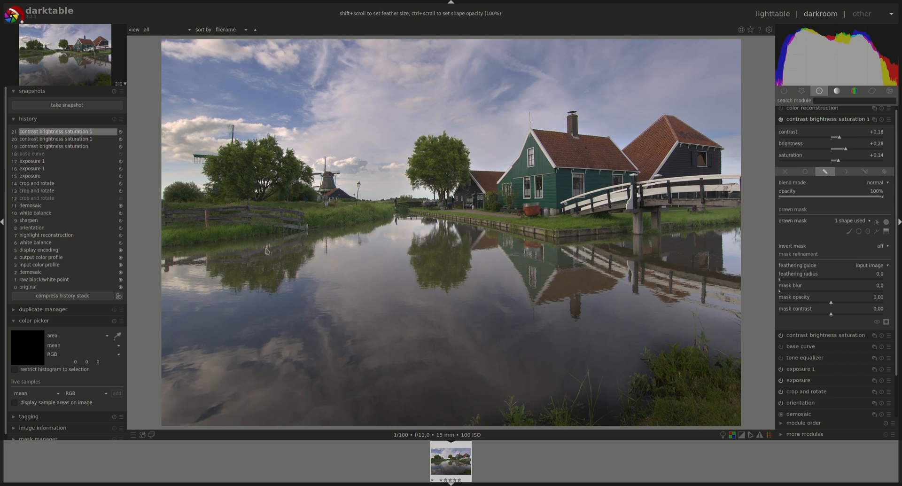
mouse_move(290, 248)
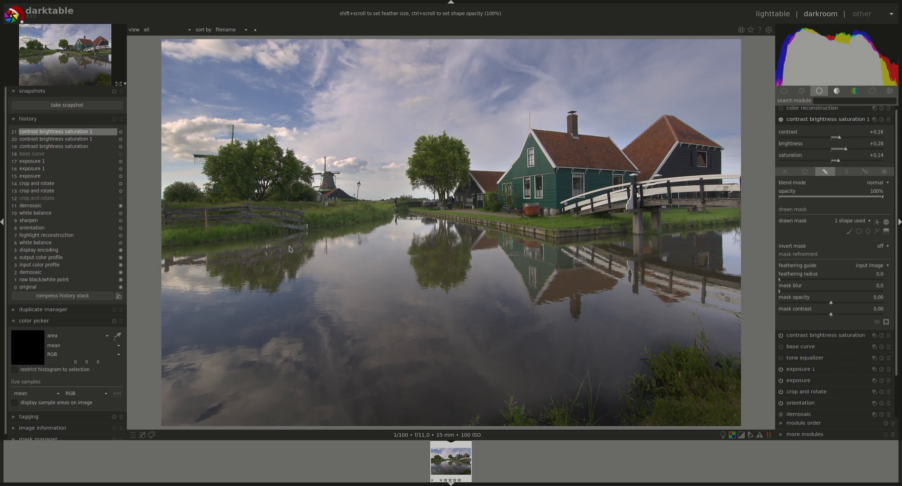
mouse_move(876, 248)
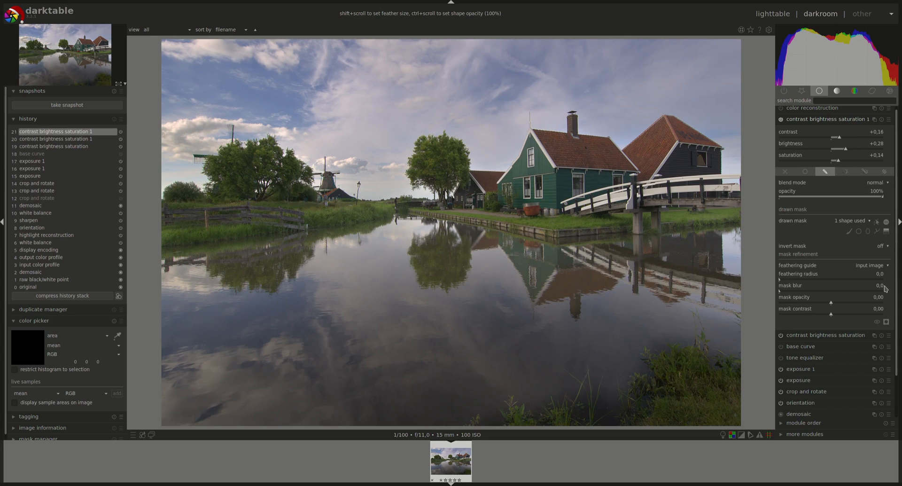
mouse_move(867, 207)
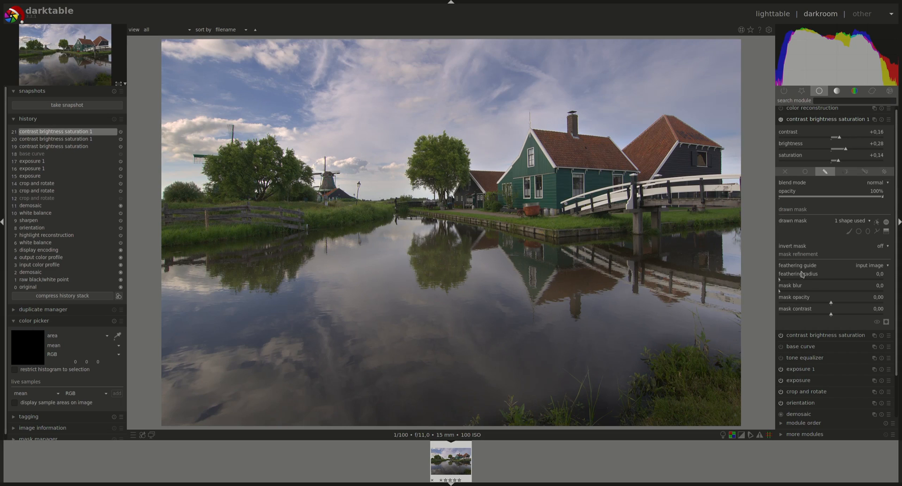
Step: Set the brightening mask's feathering radius to about 70 and fold the module away
drag(779, 279, 818, 279)
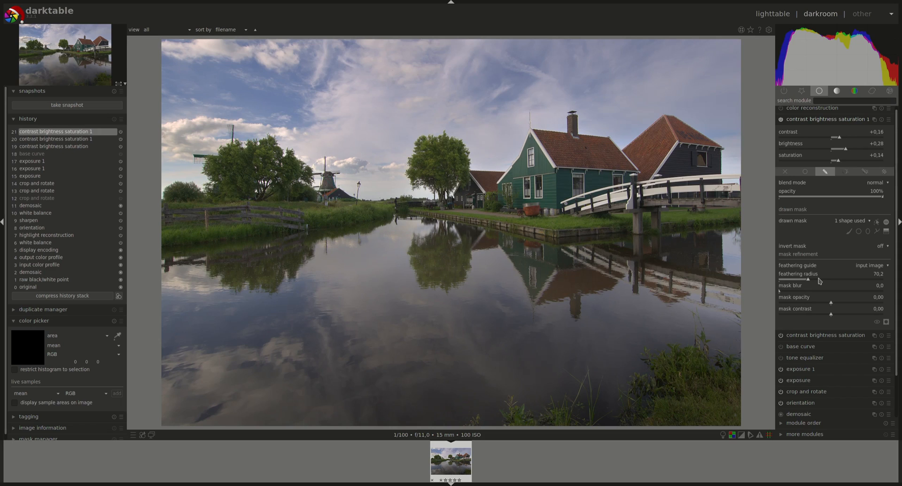
click(827, 119)
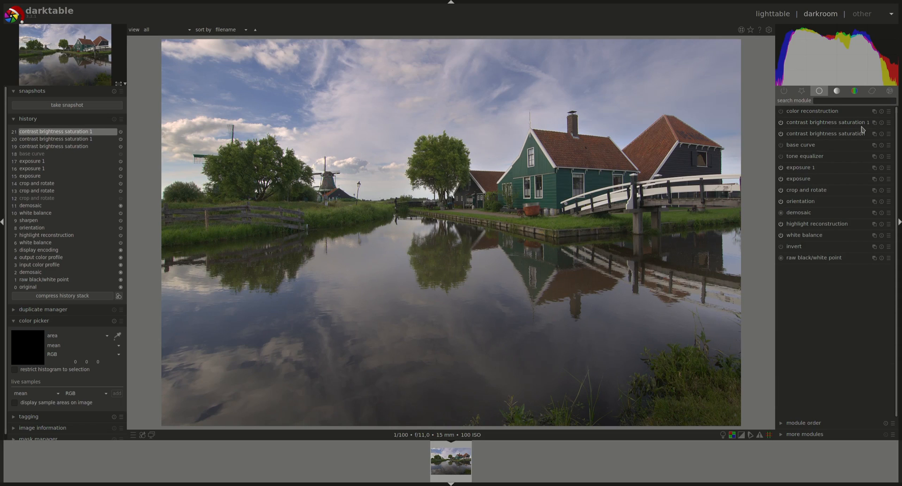
Step: Add a new contrast brightness saturation instance with contrast +0.10, then collapse it
click(827, 122)
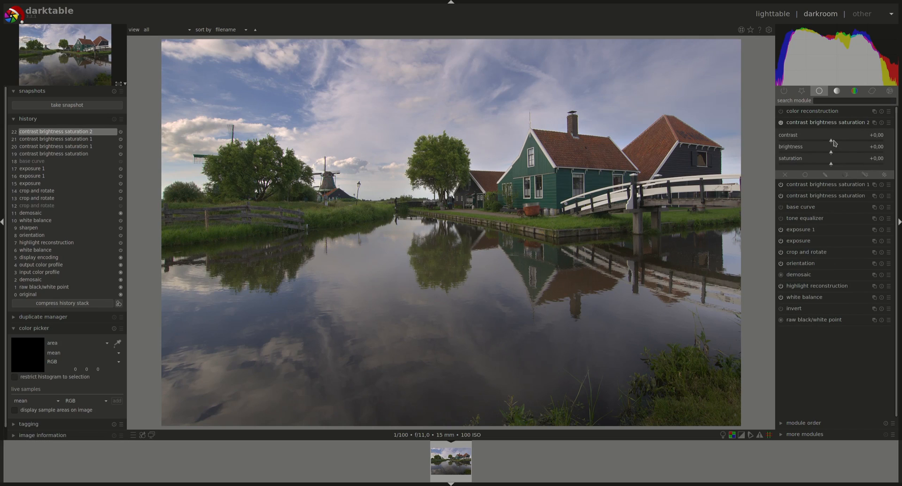
drag(831, 140, 851, 140)
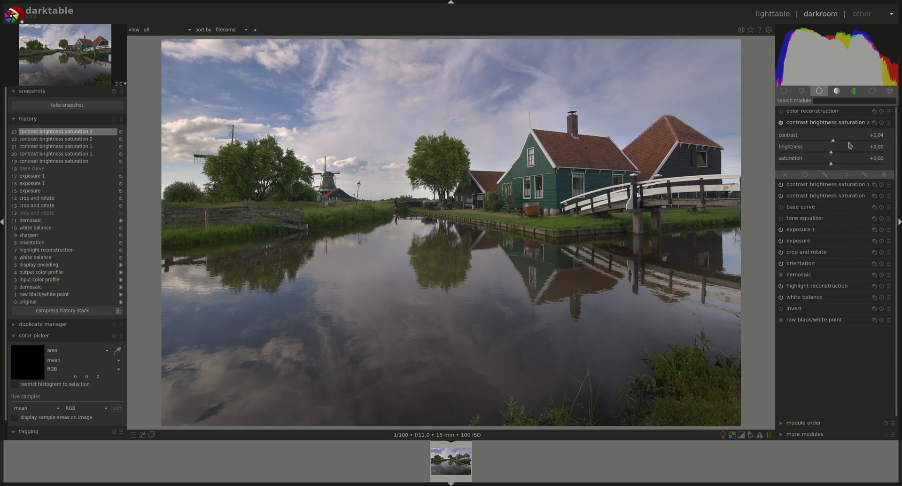
drag(832, 140, 835, 140)
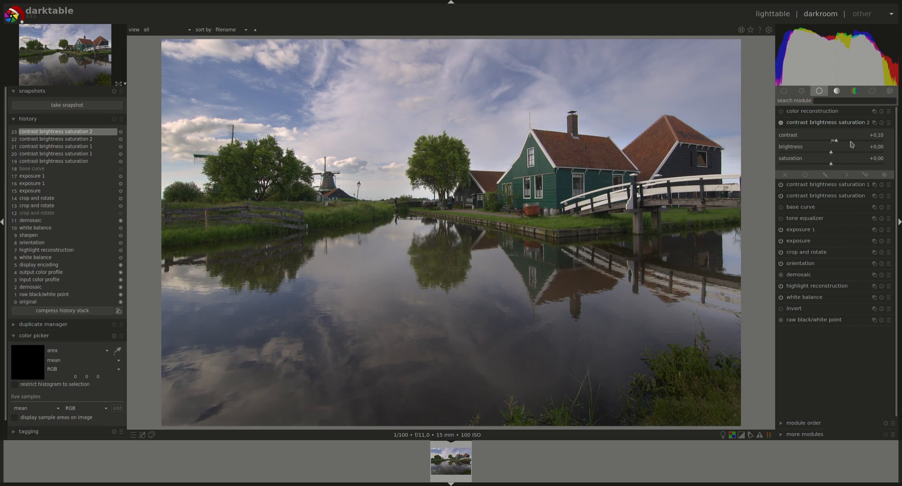
drag(835, 140, 839, 140)
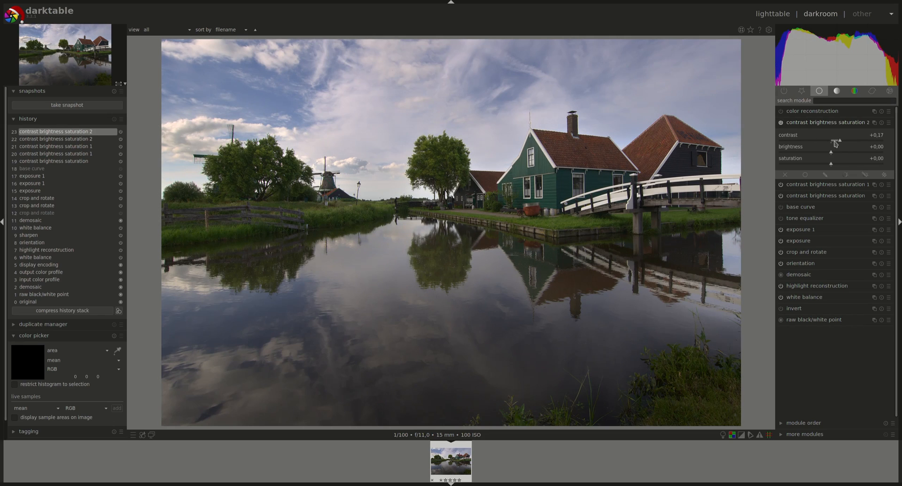
drag(839, 140, 834, 140)
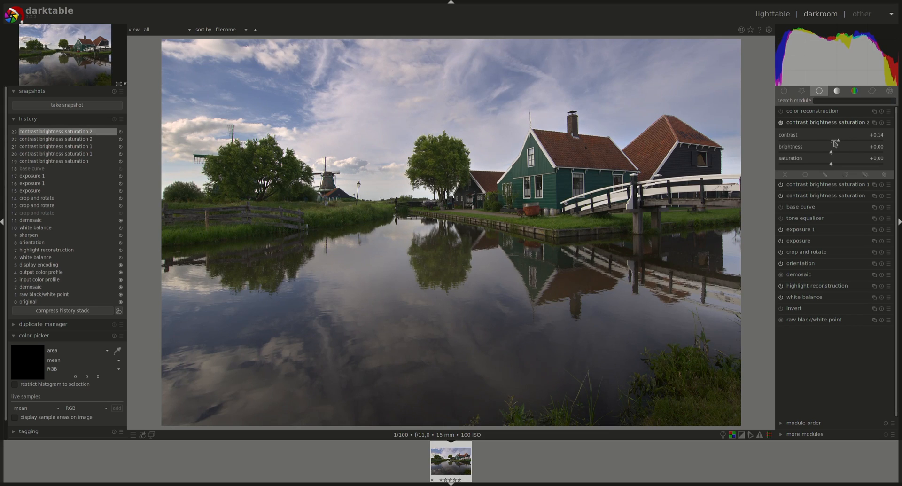
drag(837, 141, 834, 141)
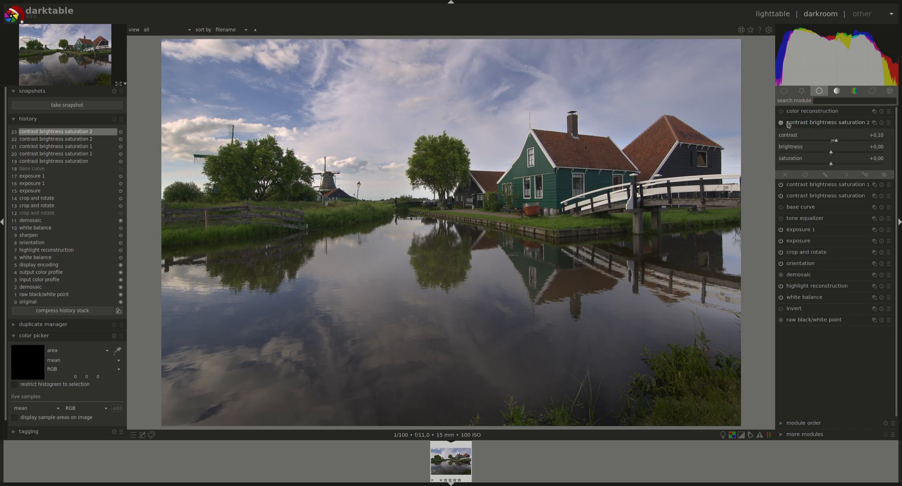
click(827, 122)
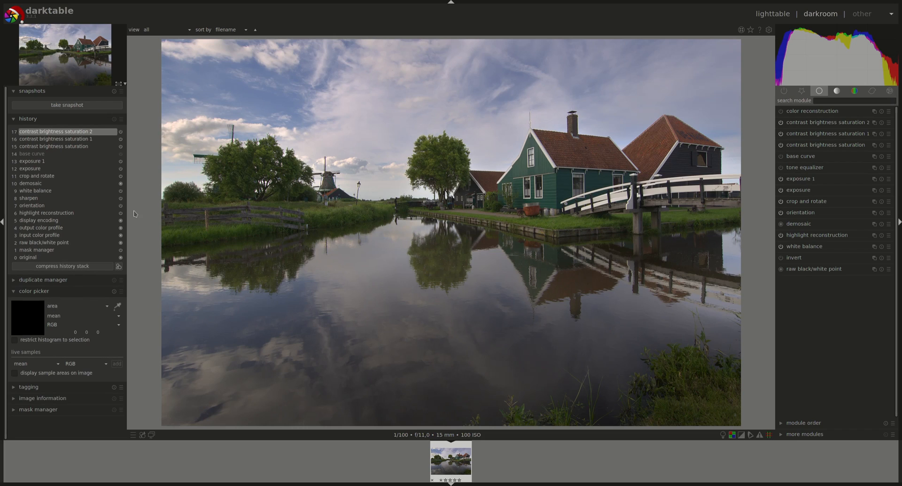
Step: Select the earlier cropped stage in the history panel
click(37, 176)
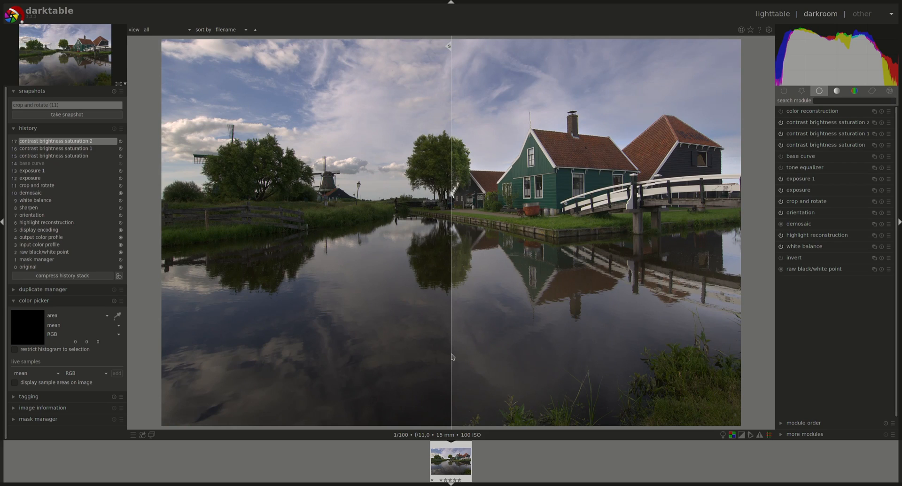
mouse_move(556, 355)
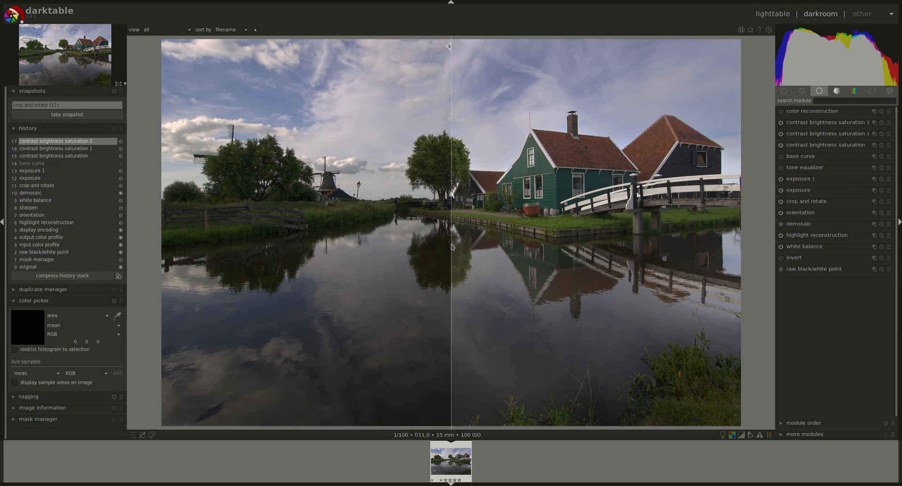
Step: Drag the snapshot split divider left to show mostly the finished edit
drag(452, 248, 335, 249)
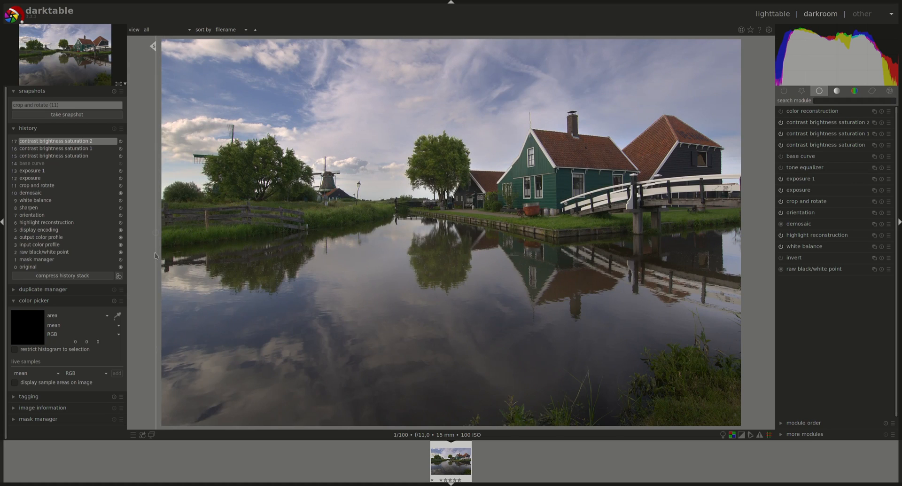
mouse_move(425, 329)
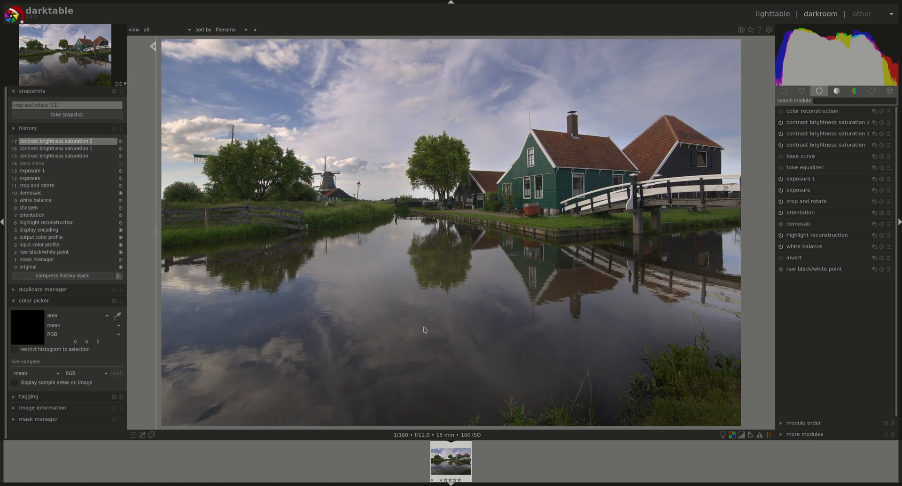